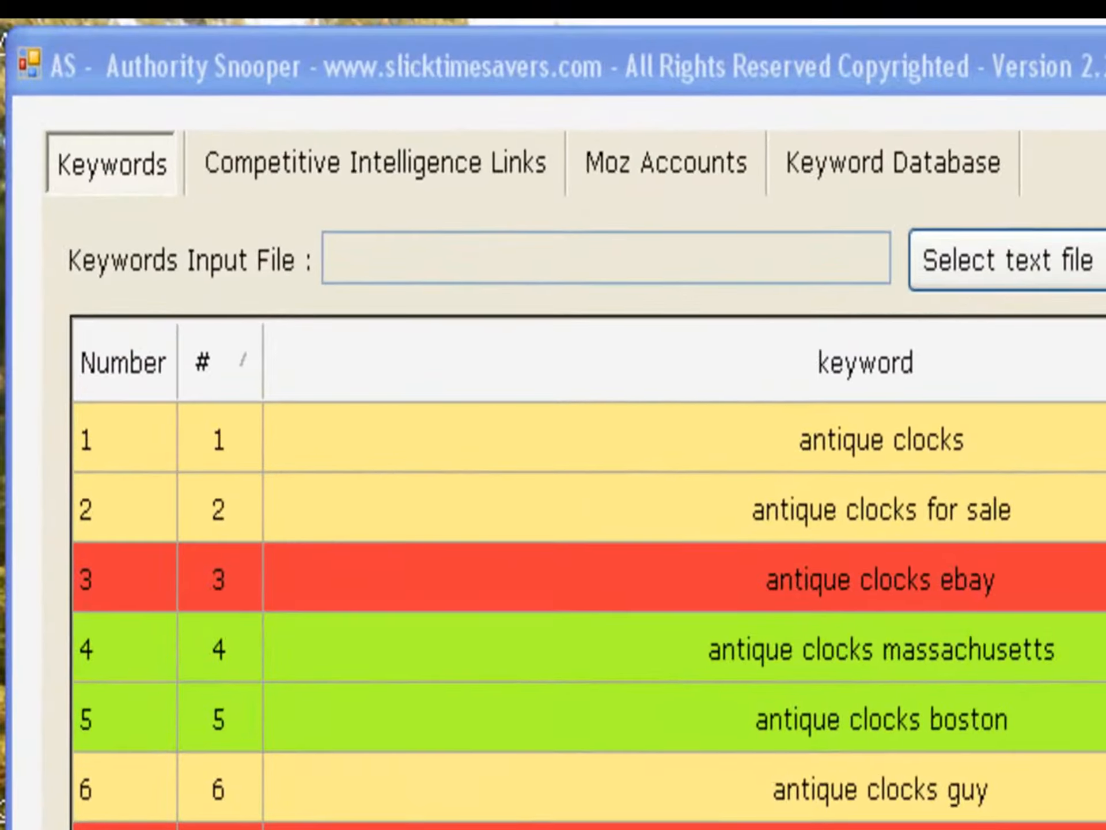
Sort the competitive intelligence links by Domain Authority, lowest scores first.
left_click(210, 363)
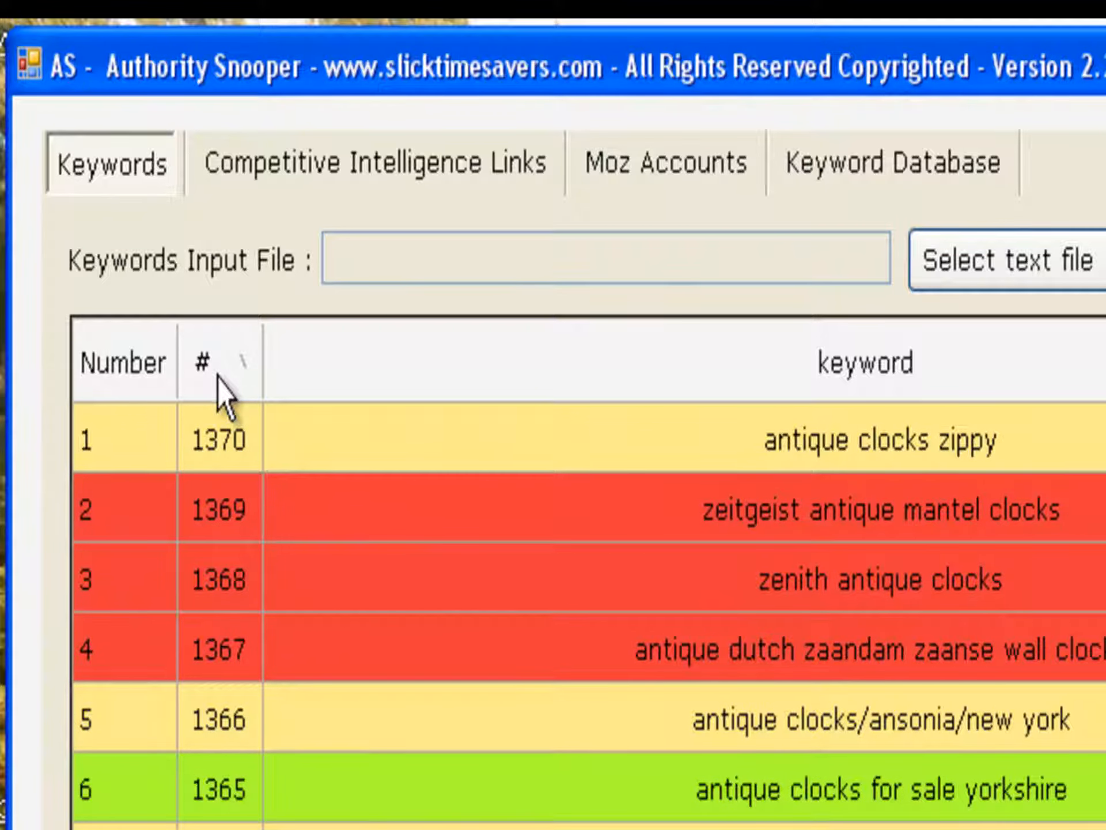
left_click(208, 361)
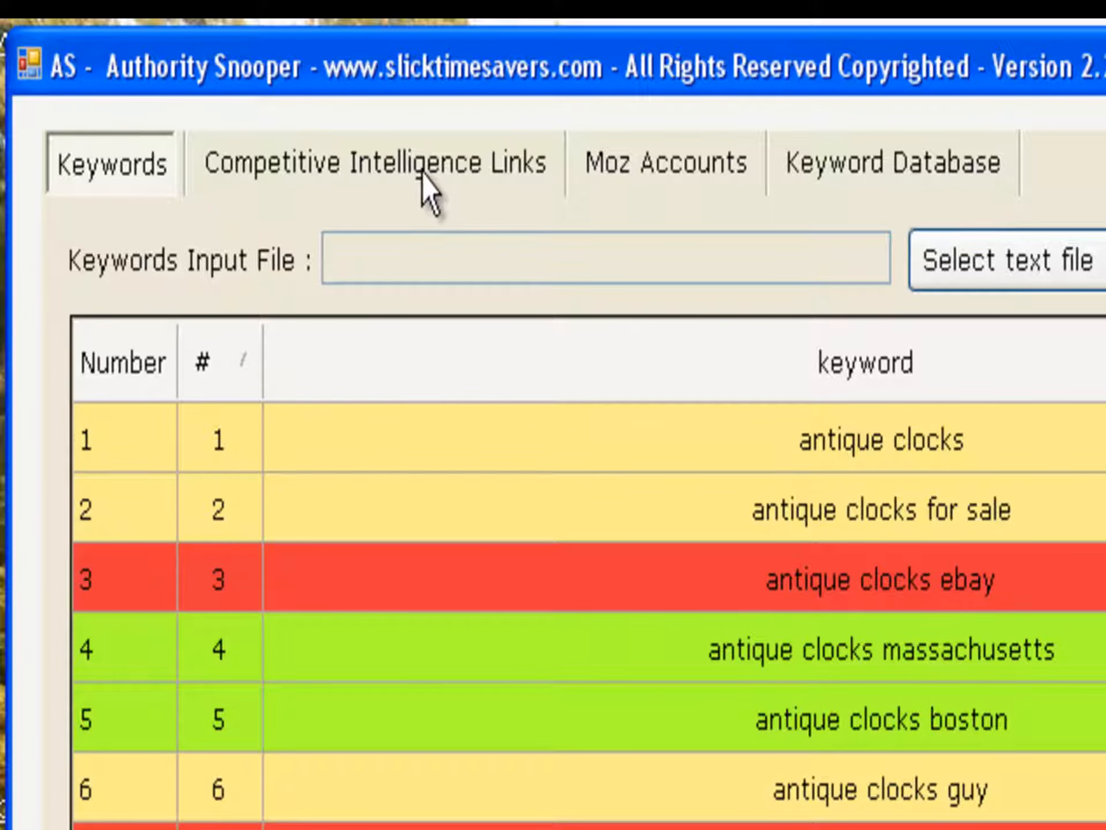
left_click(375, 163)
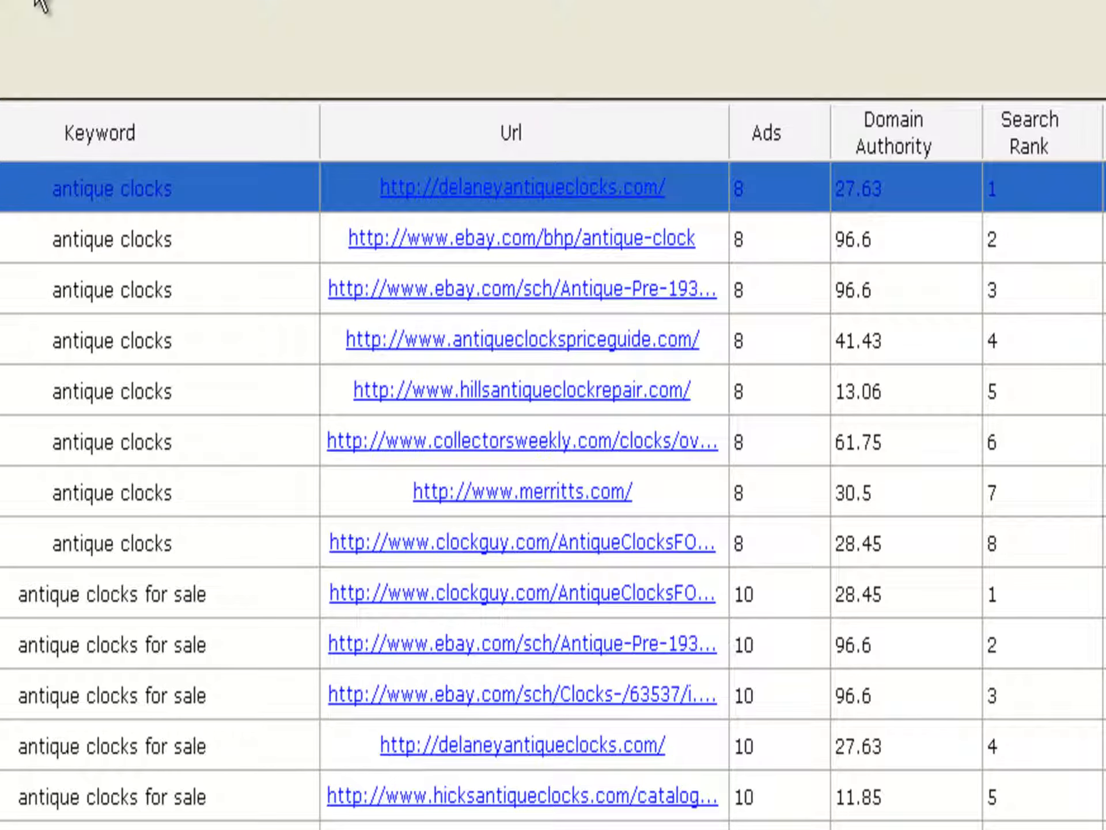
left_click(895, 132)
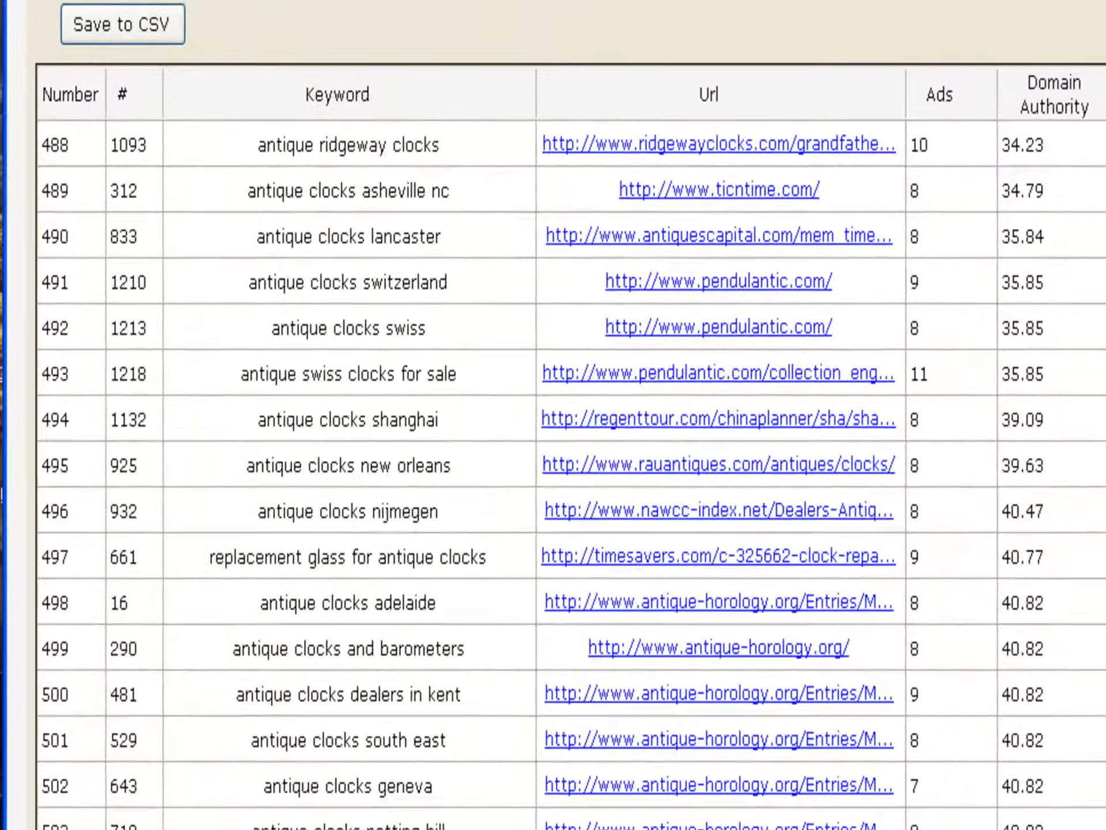
scroll("up", 3)
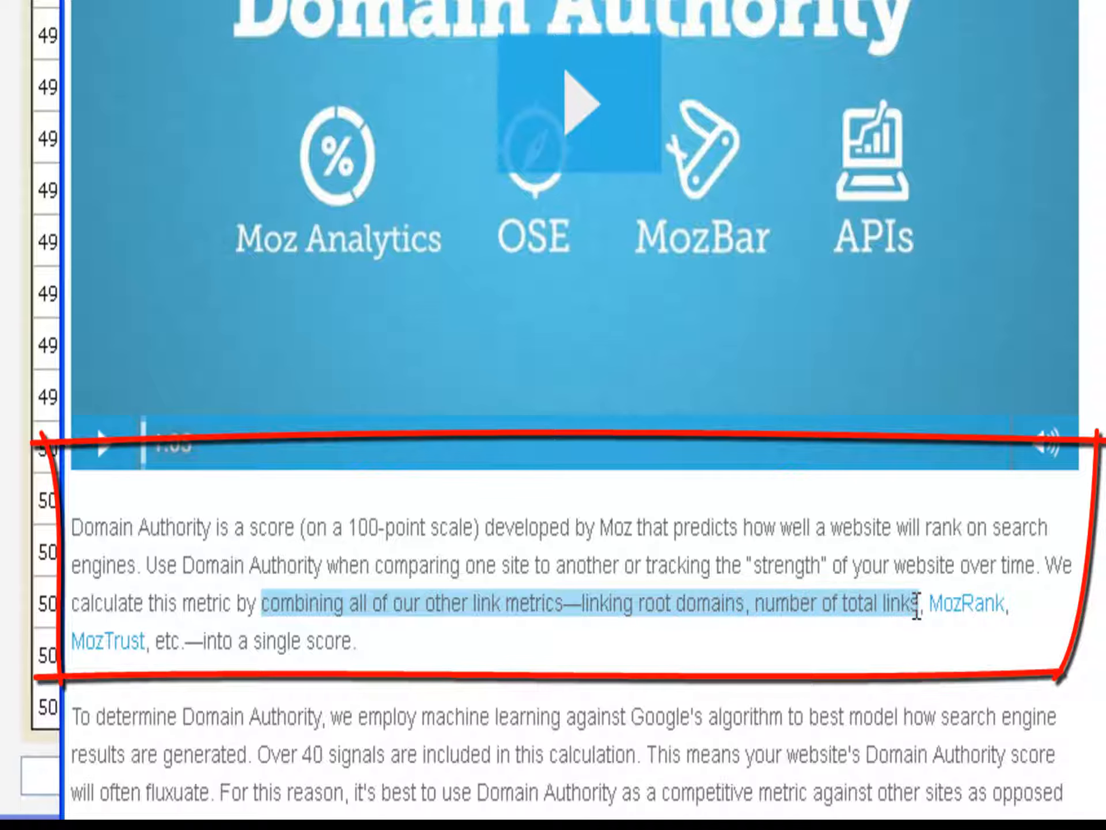
Highlight Moz's Domain Authority definition and scroll down to its Technical Definition.
double_click(304, 643)
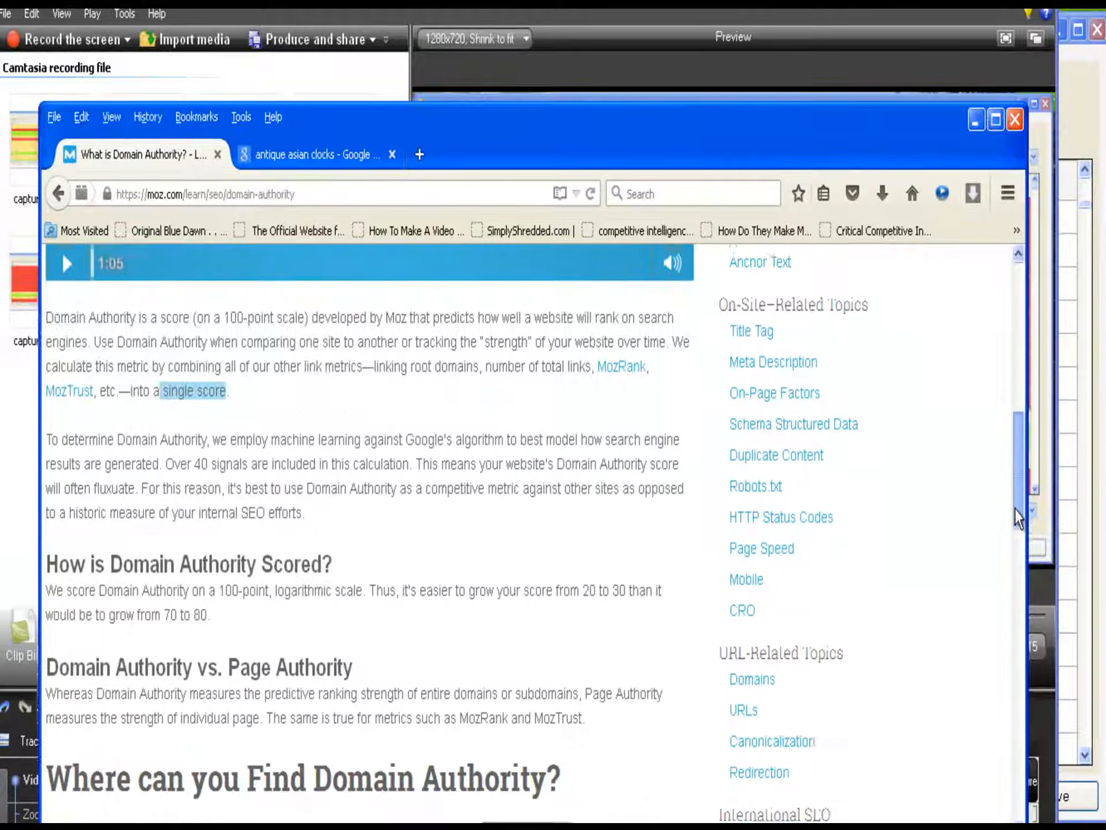
scroll("down", 3)
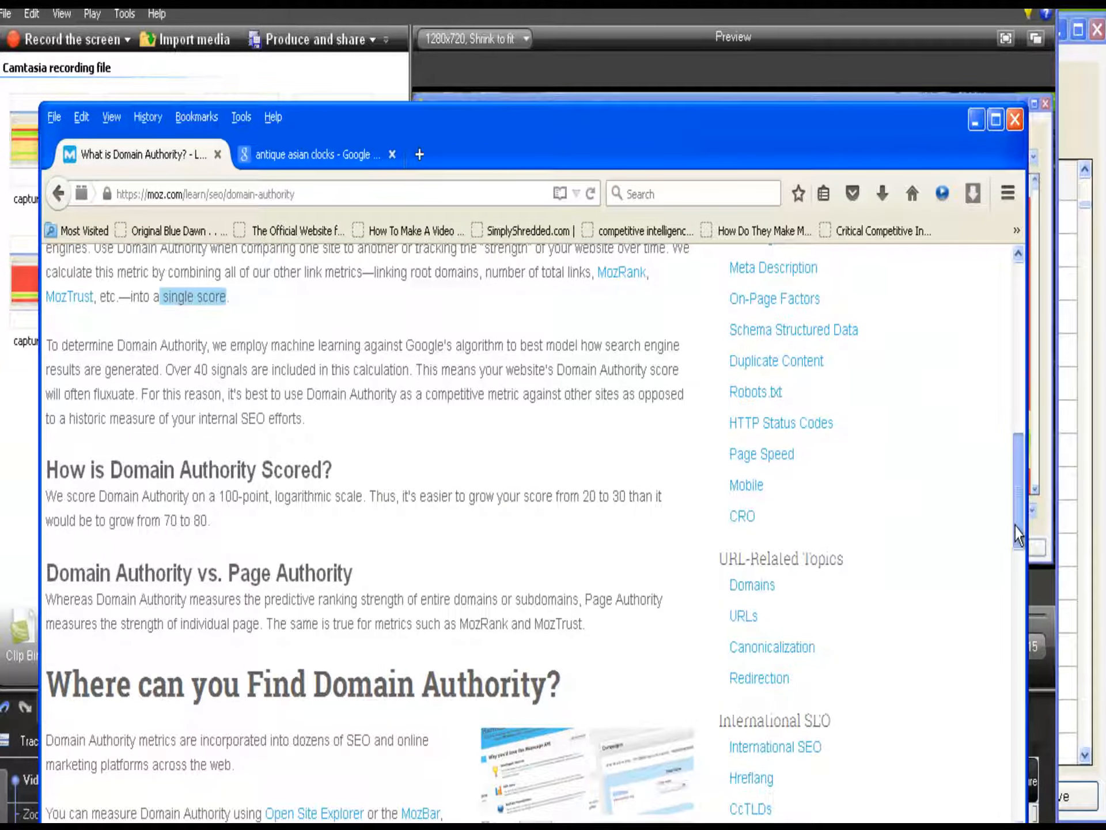
scroll("down", 3)
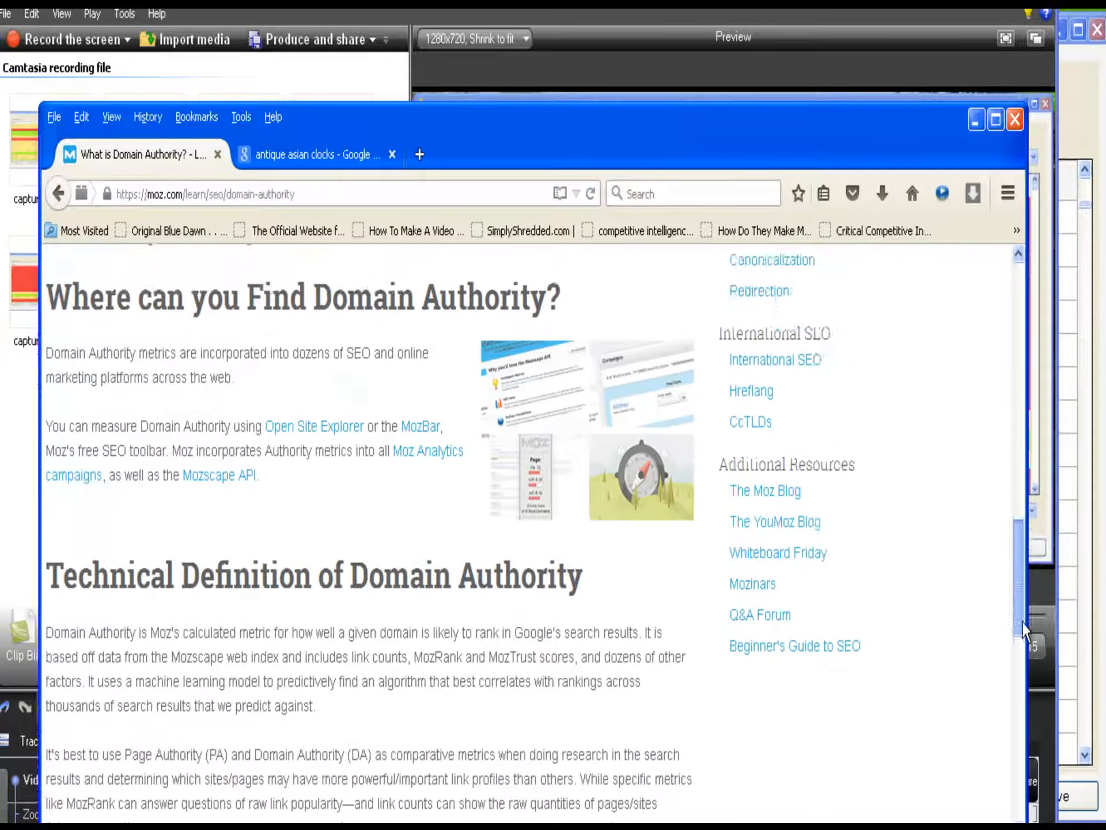
scroll("down", 3)
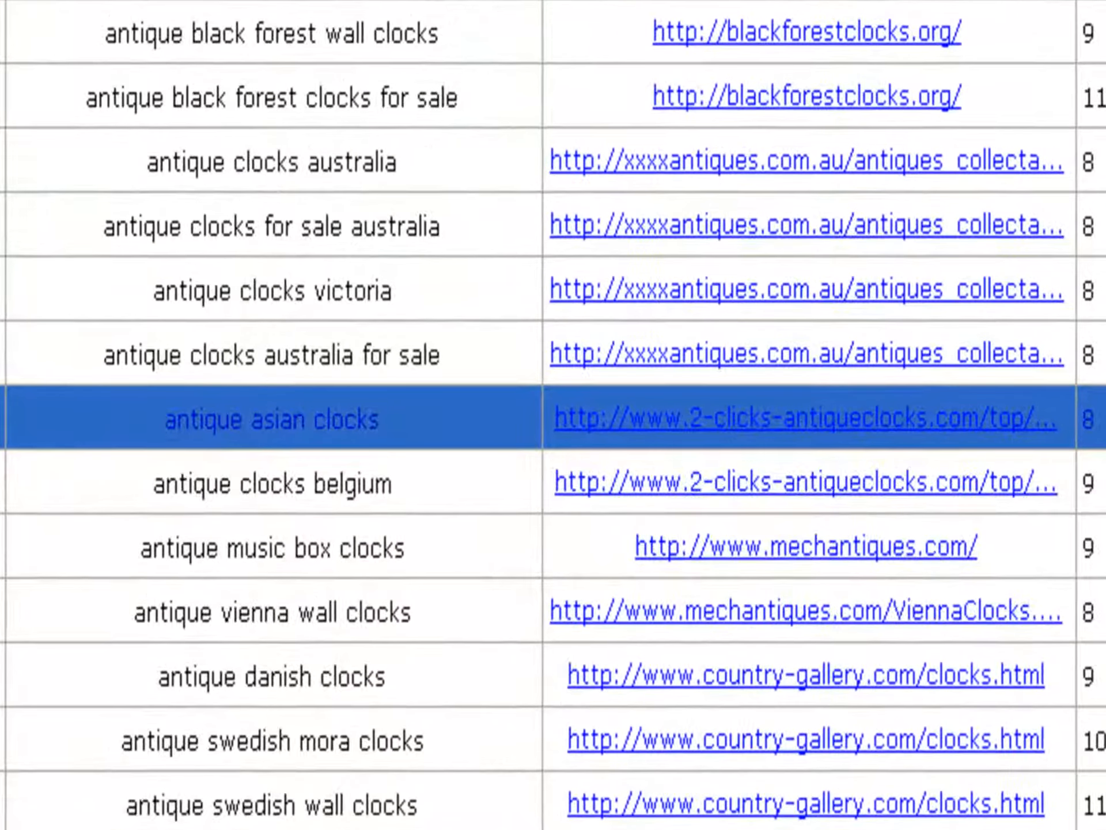
Look up the 'antique asian clocks' keyword and bring up its Google results.
left_click(271, 483)
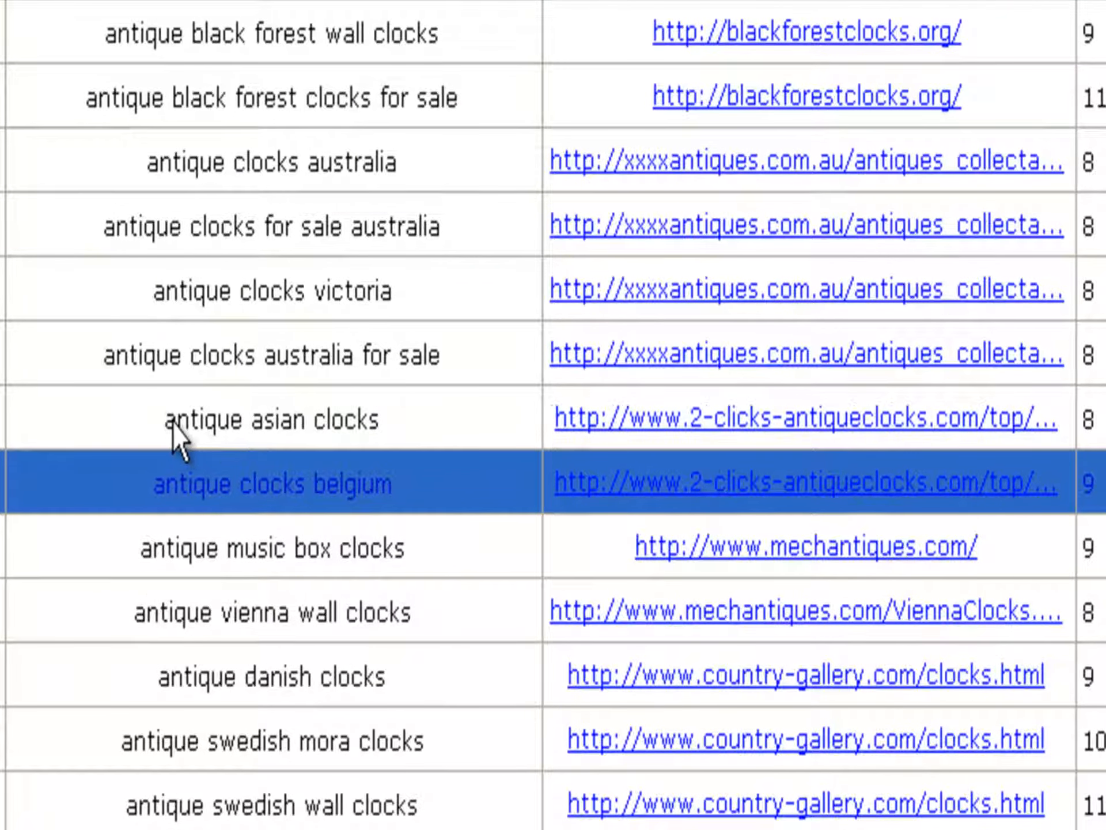
mouse_move(346, 434)
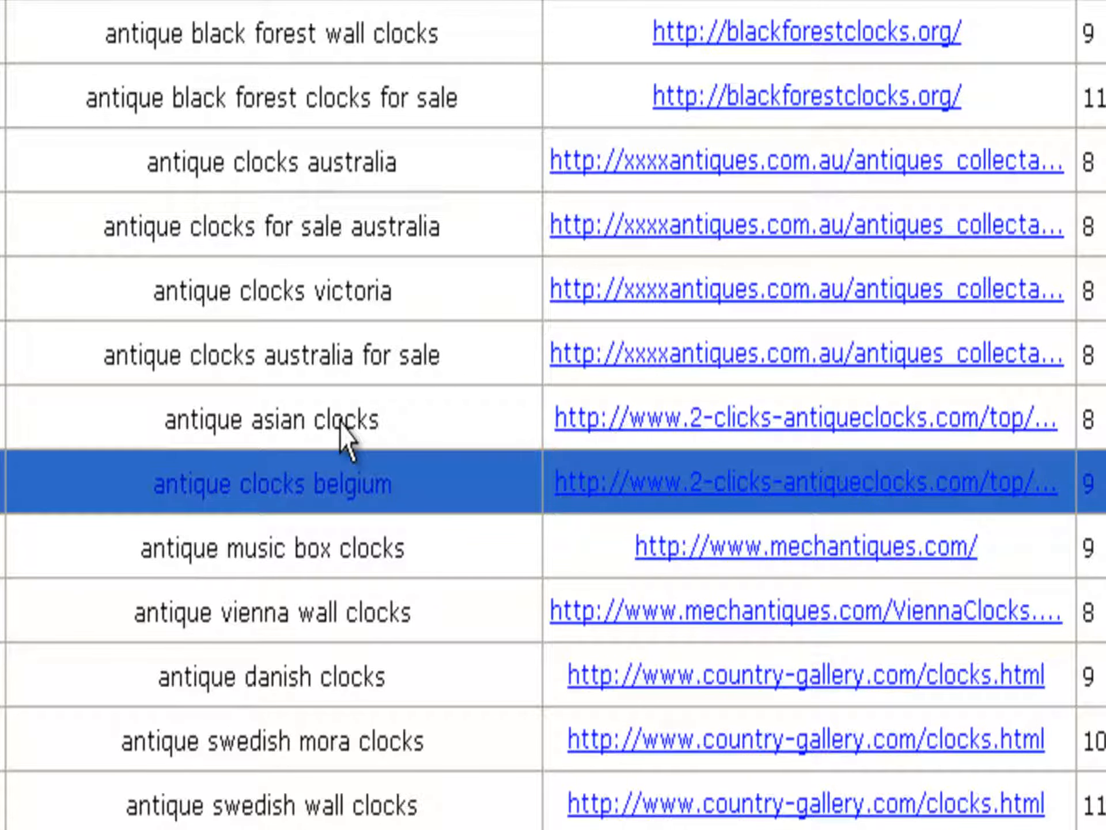
mouse_move(346, 458)
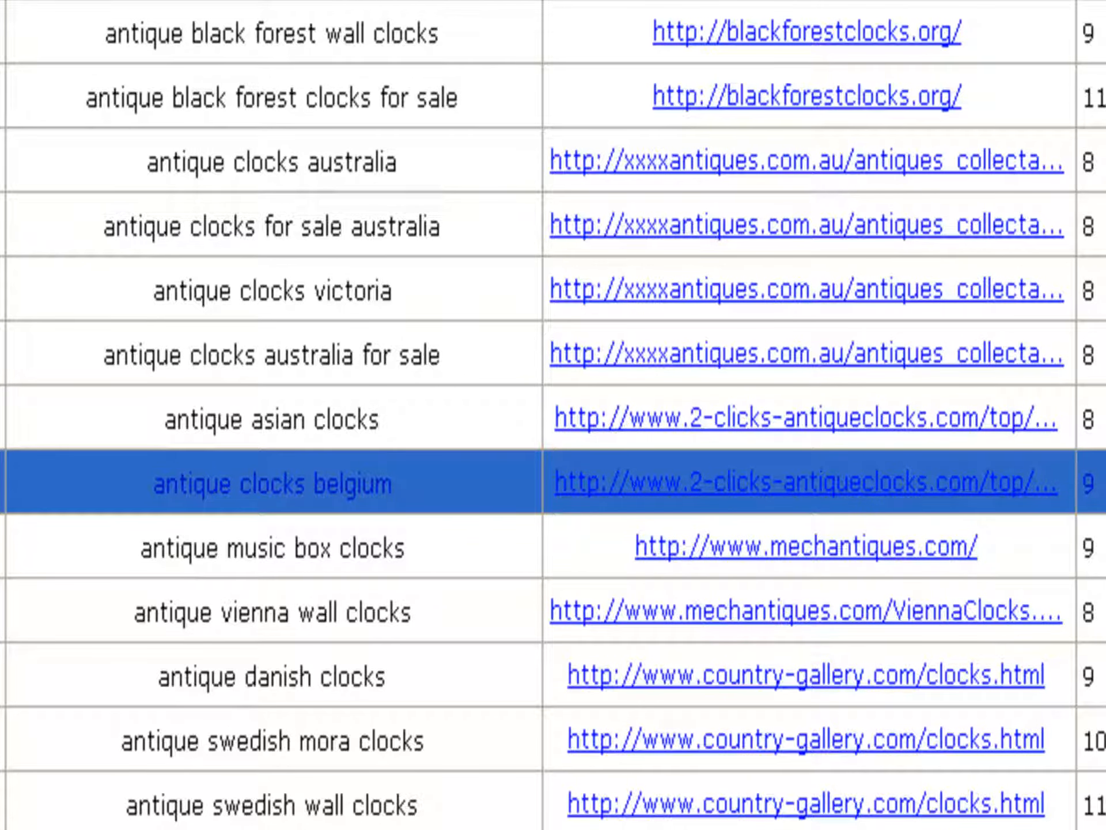
scroll("up", 3)
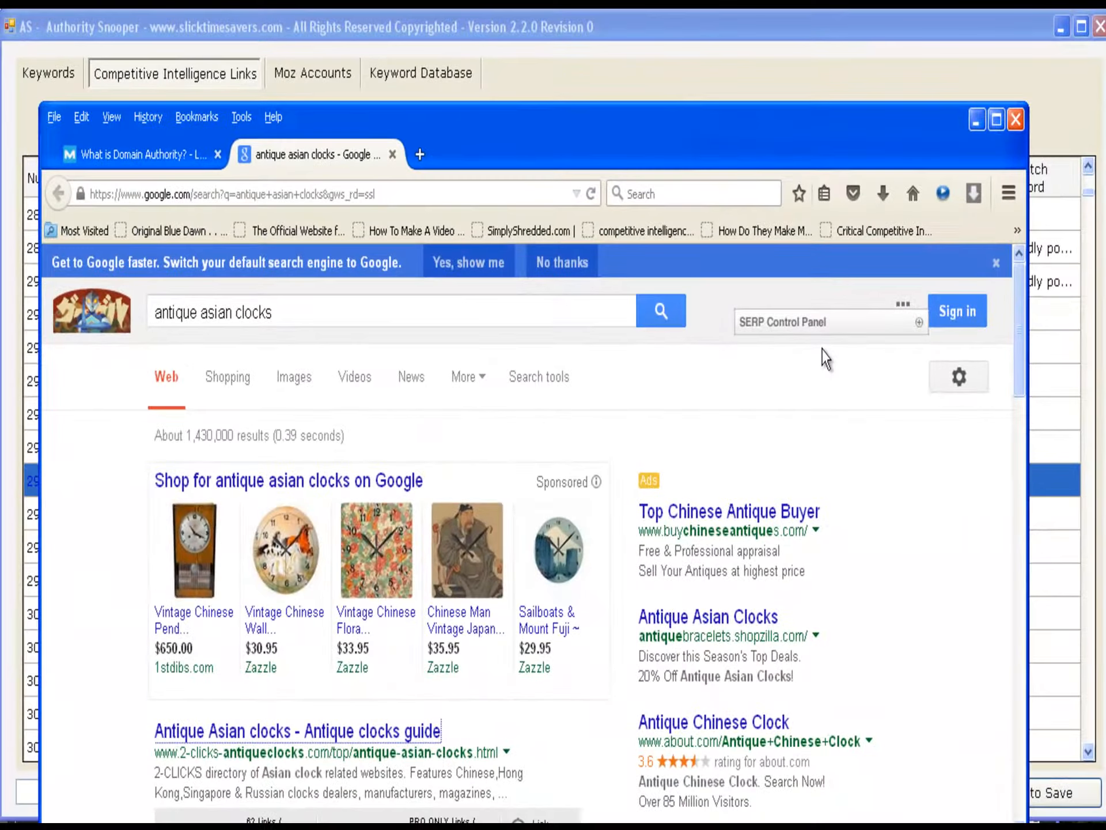
scroll("down", 3)
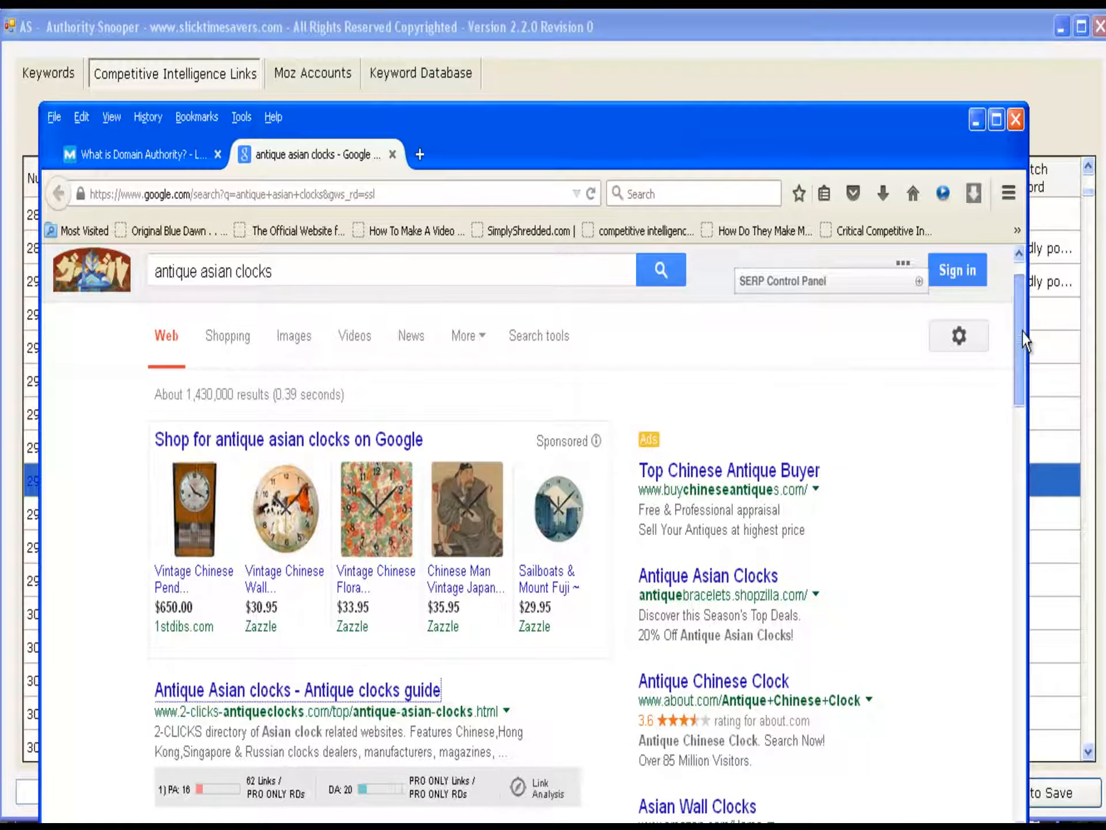
scroll("down", 3)
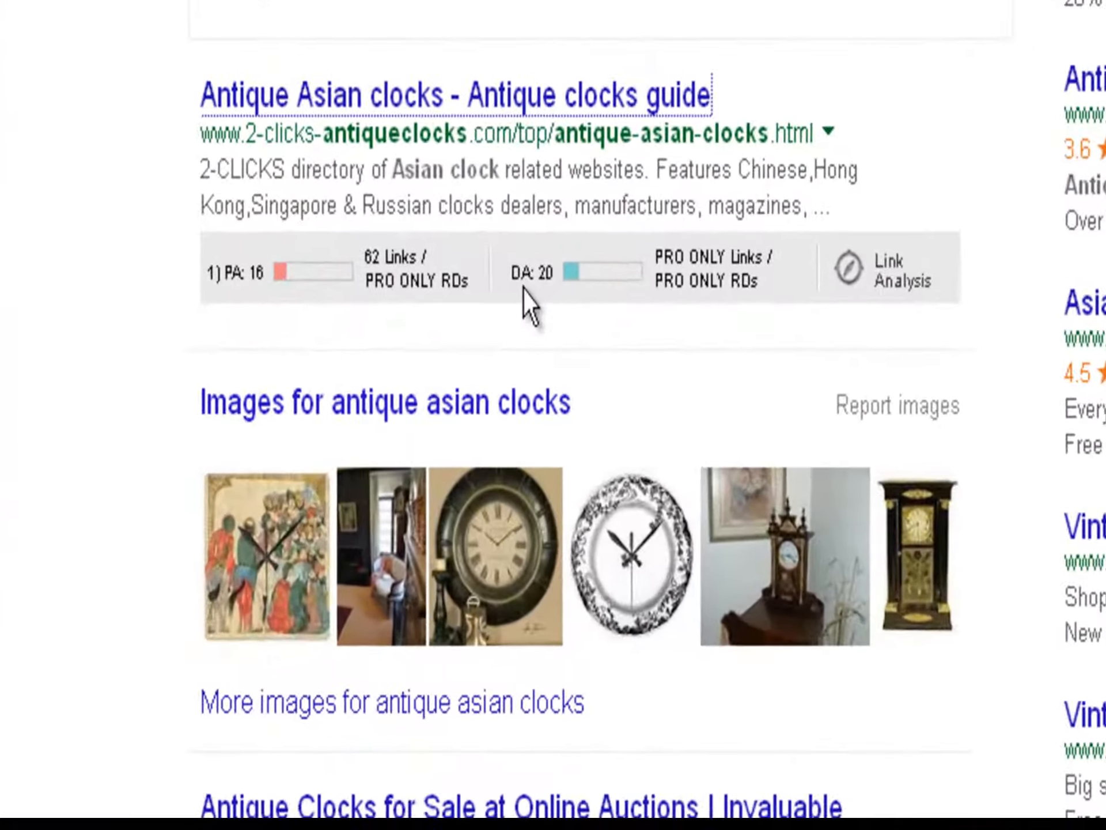
mouse_move(587, 309)
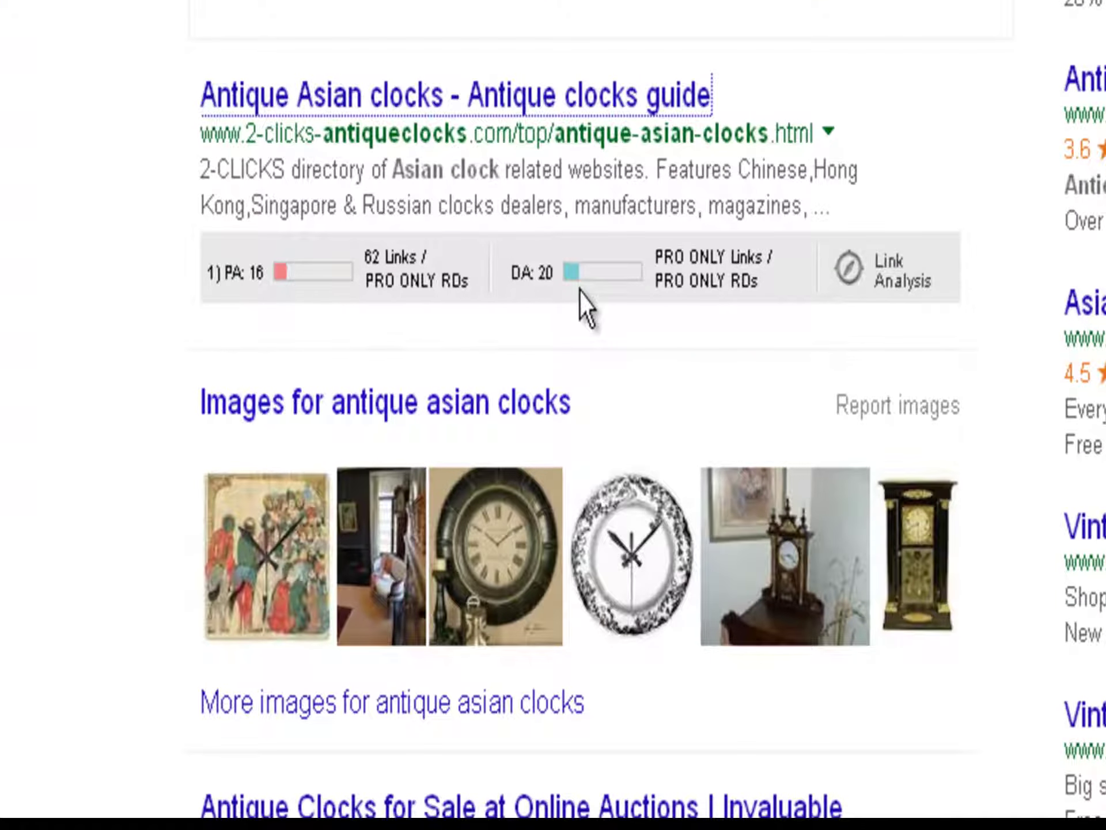
scroll("down", 3)
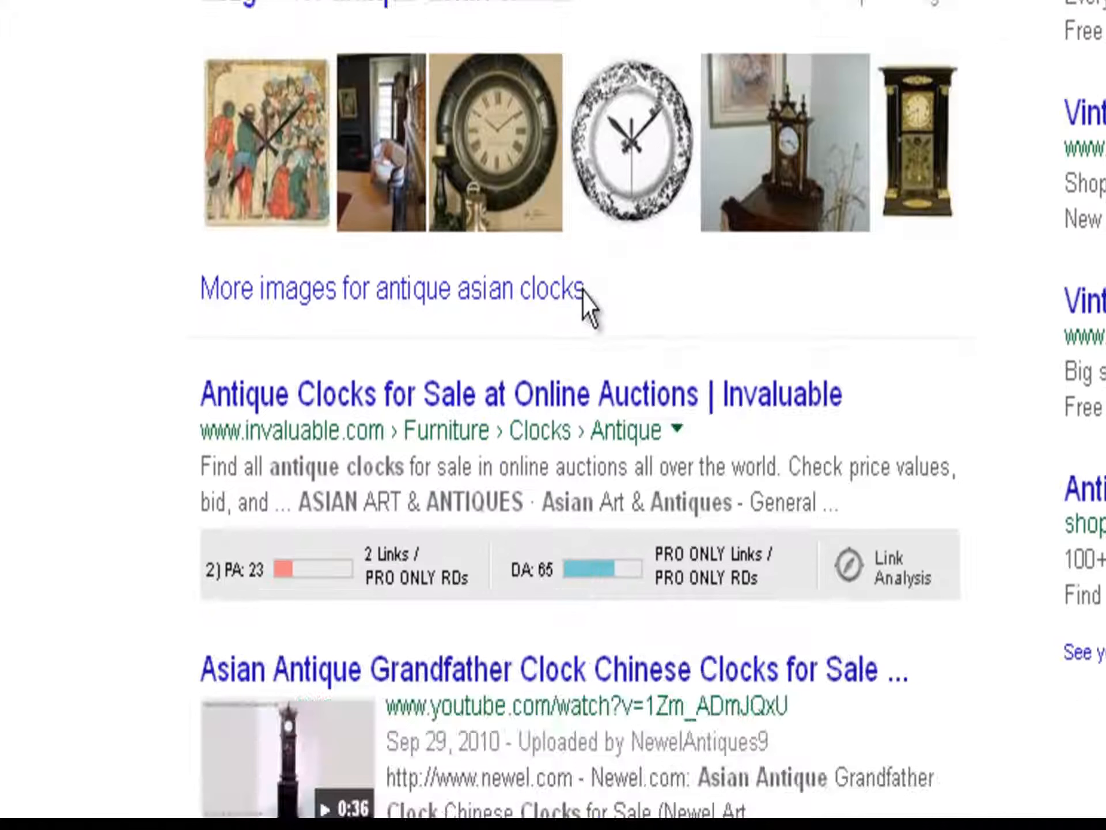
scroll("down", 3)
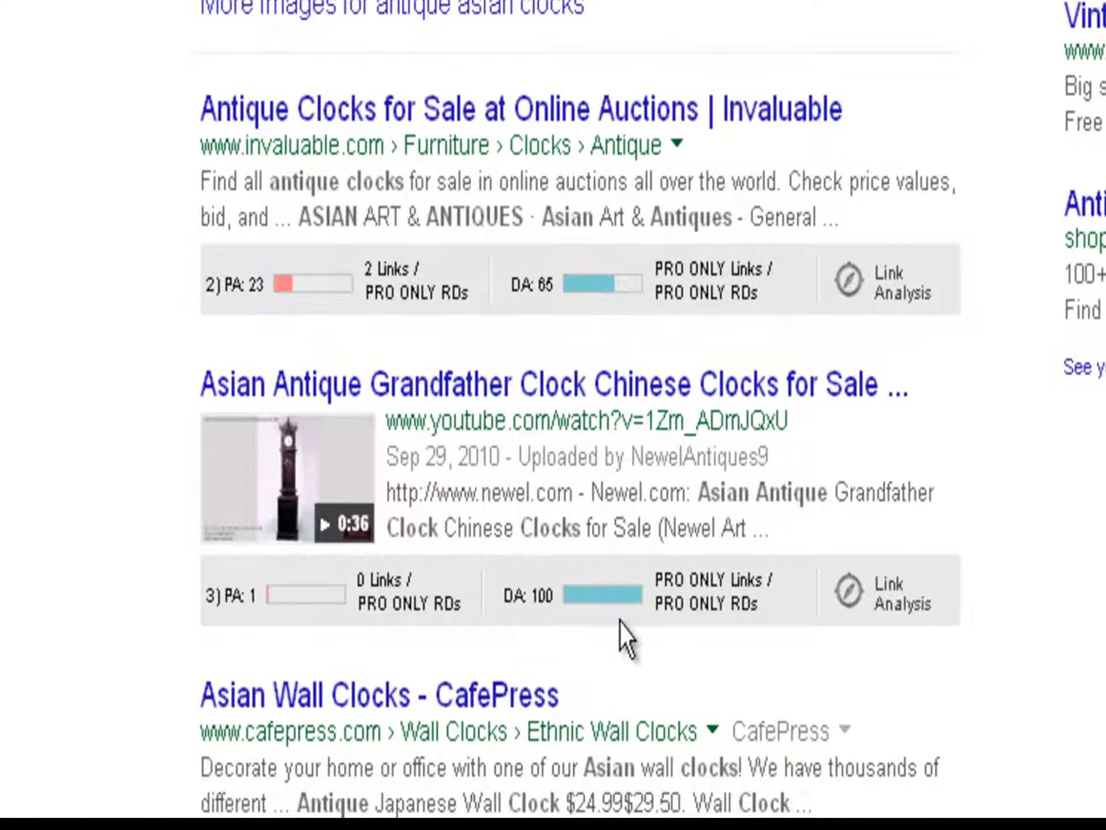
scroll("down", 3)
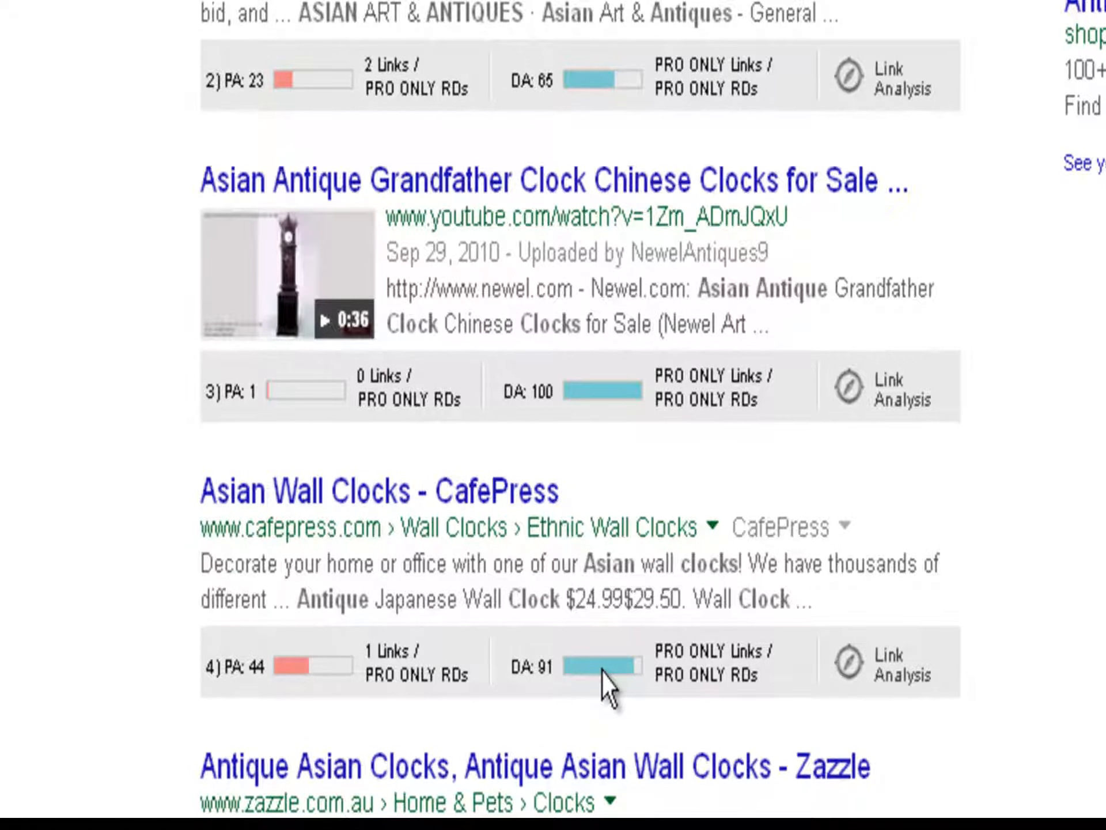
scroll("down", 3)
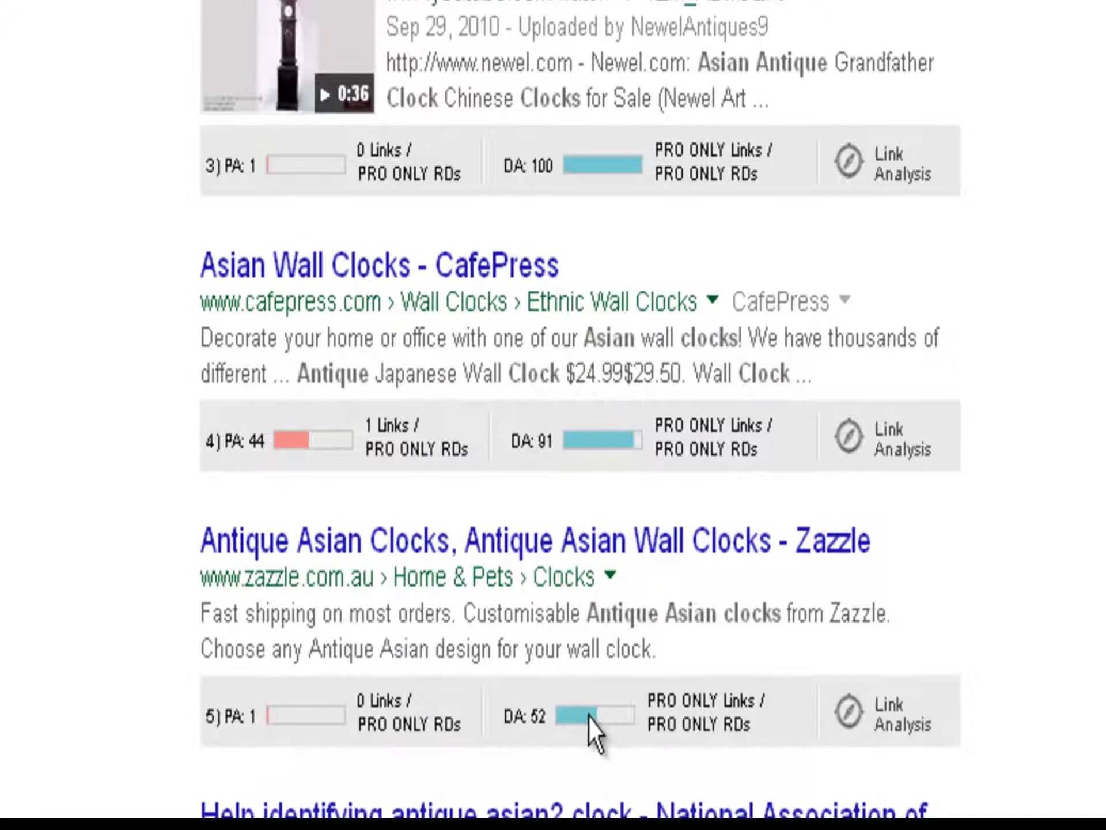
scroll("down", 3)
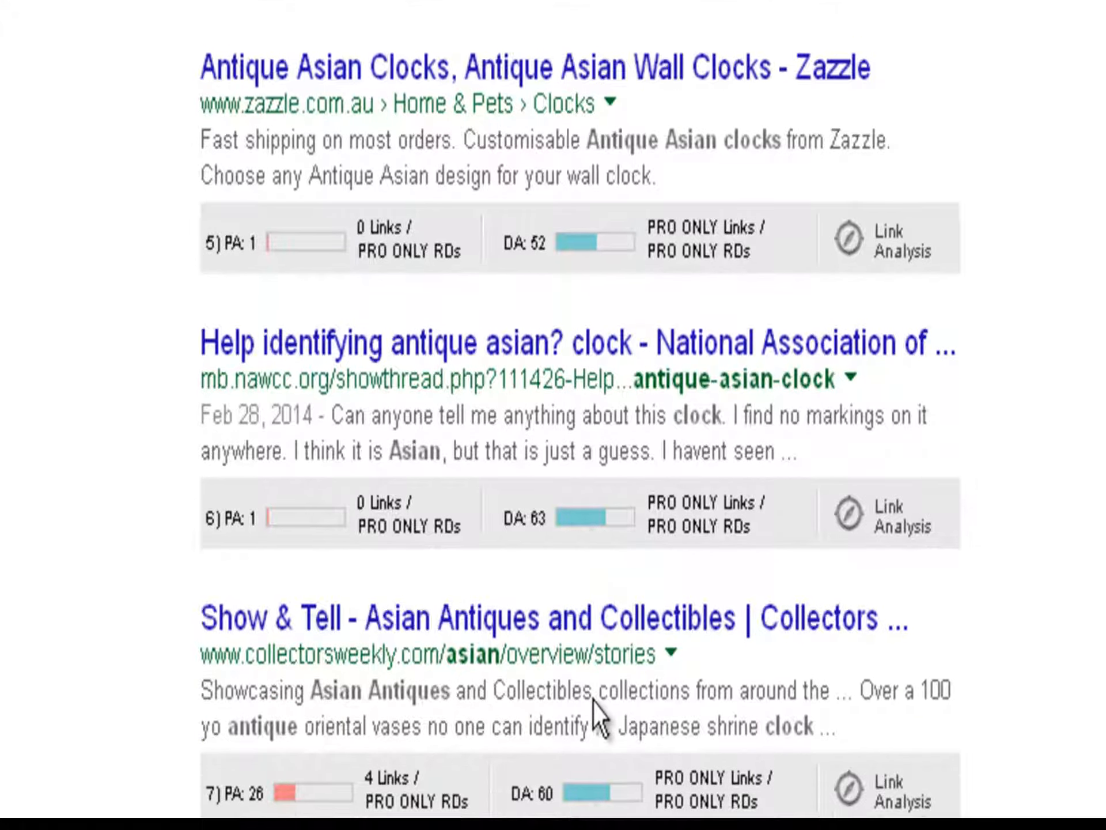
scroll("down", 3)
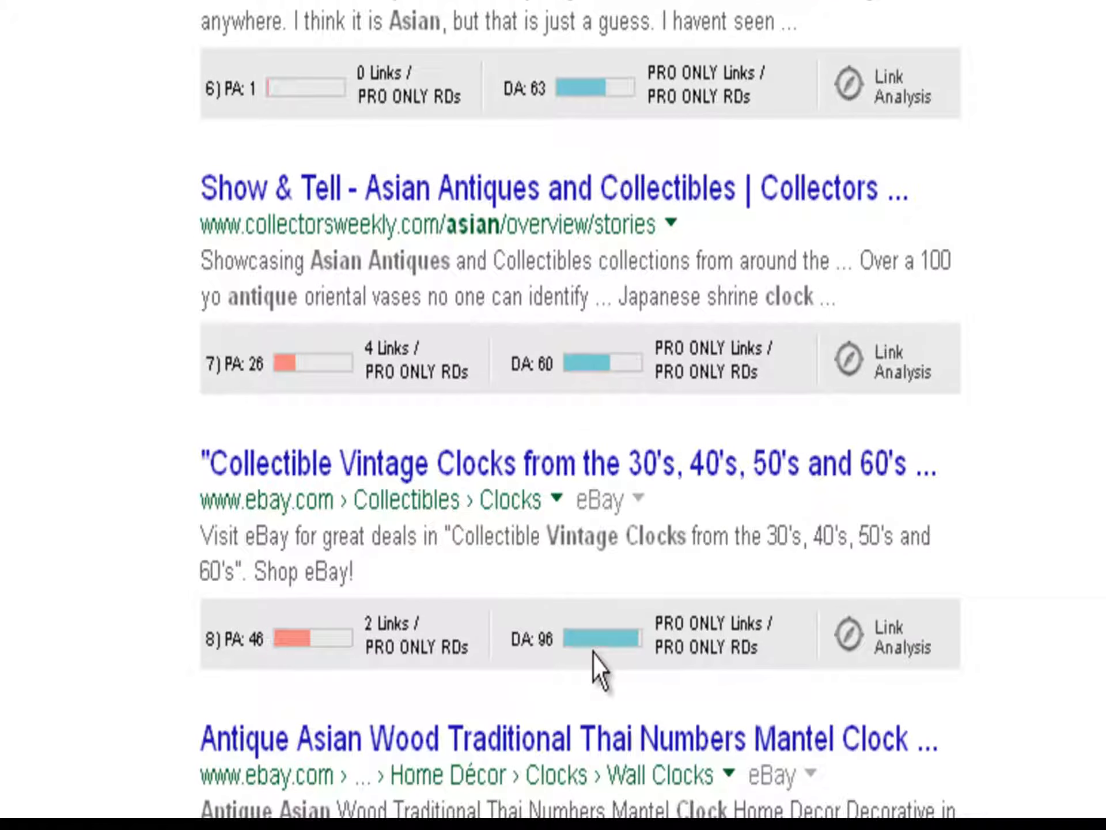
scroll("down", 3)
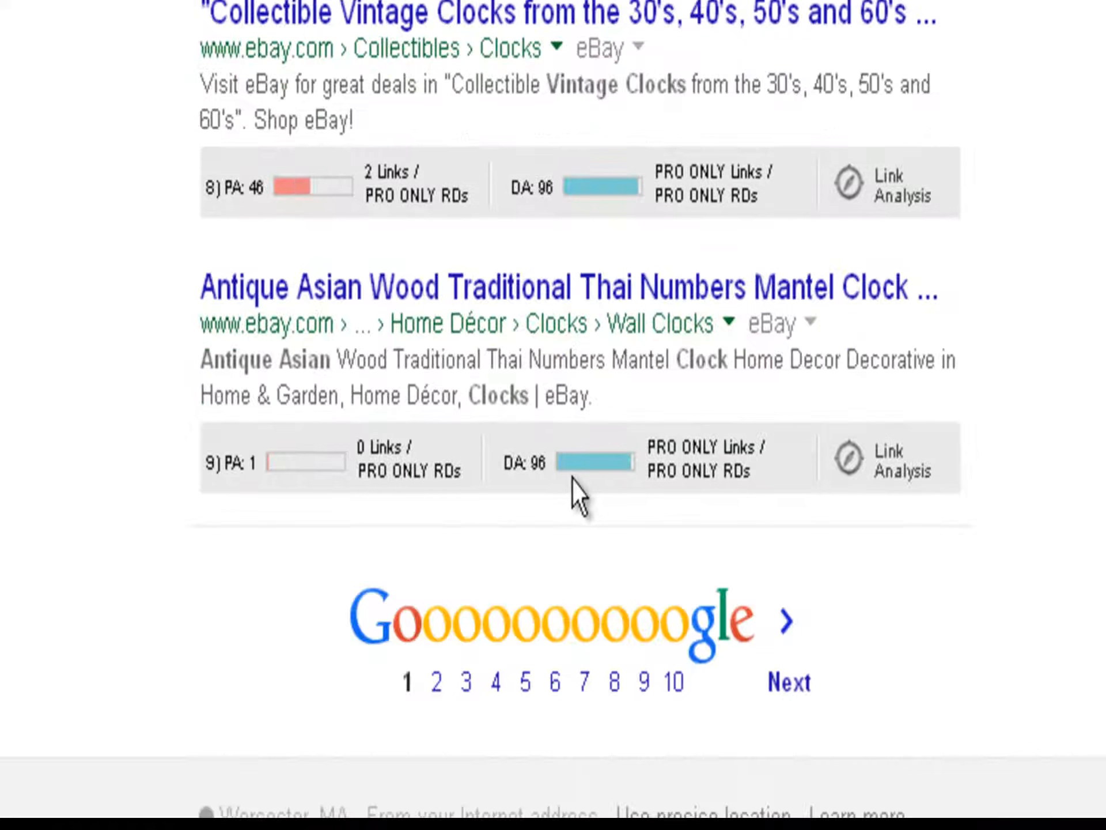
mouse_move(592, 469)
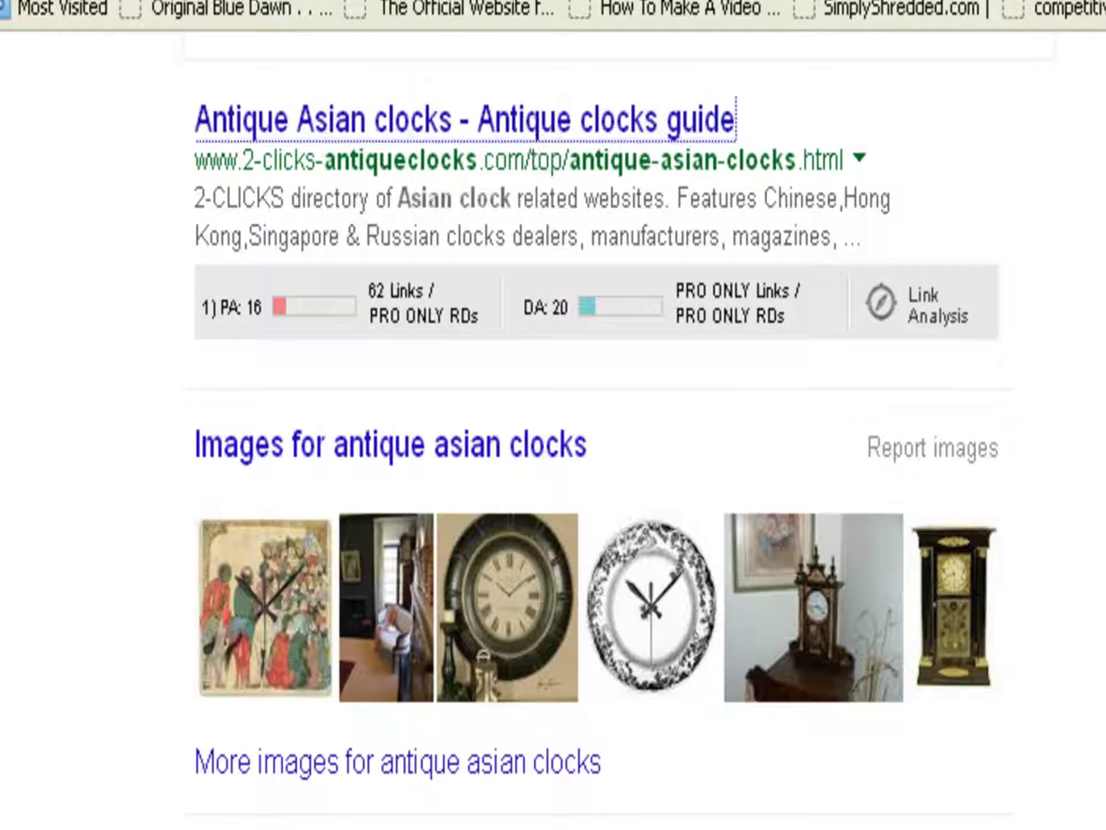
Scroll through Google's results for 'antique asian clocks'.
scroll("down", 3)
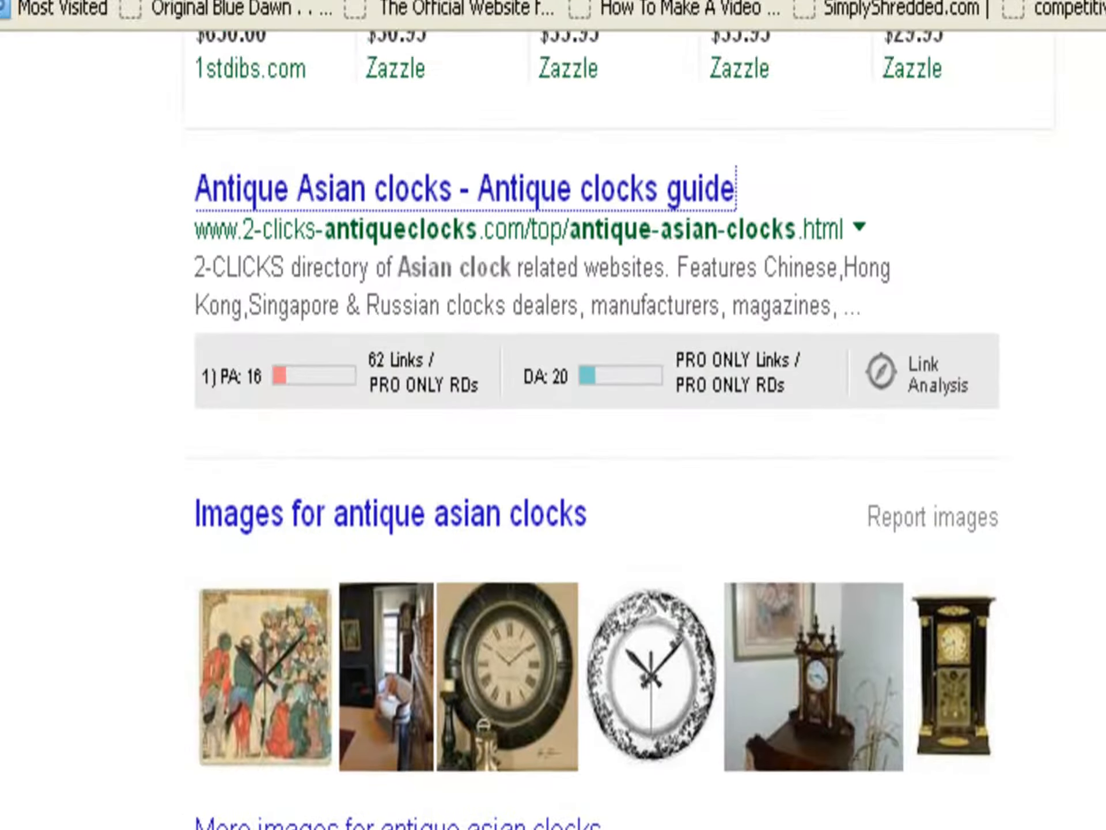
scroll("up", 3)
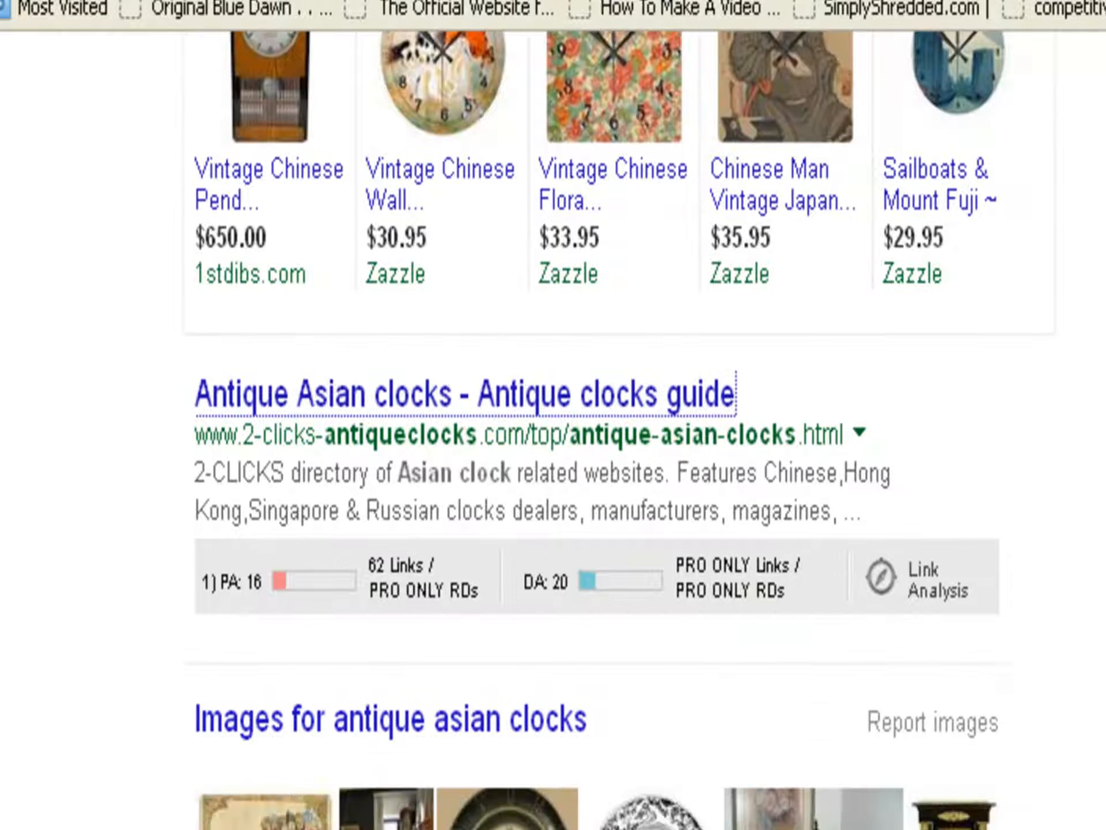
scroll("down", 3)
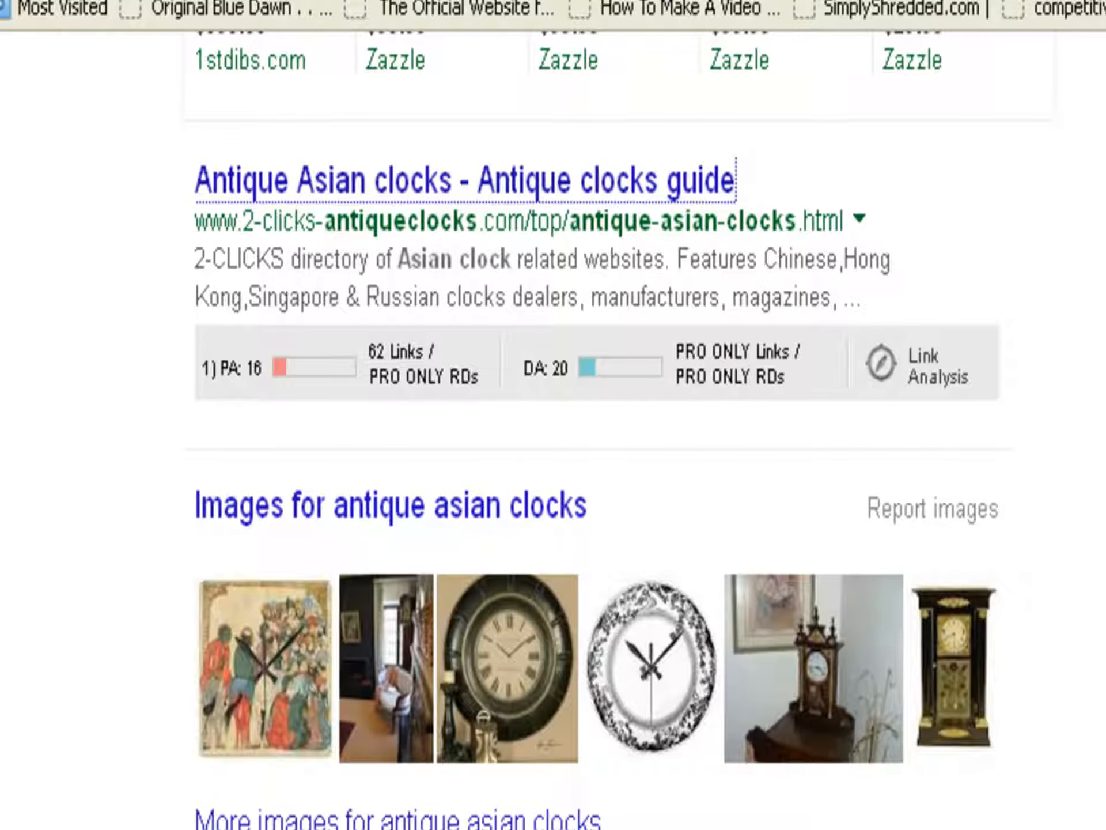
scroll("up", 3)
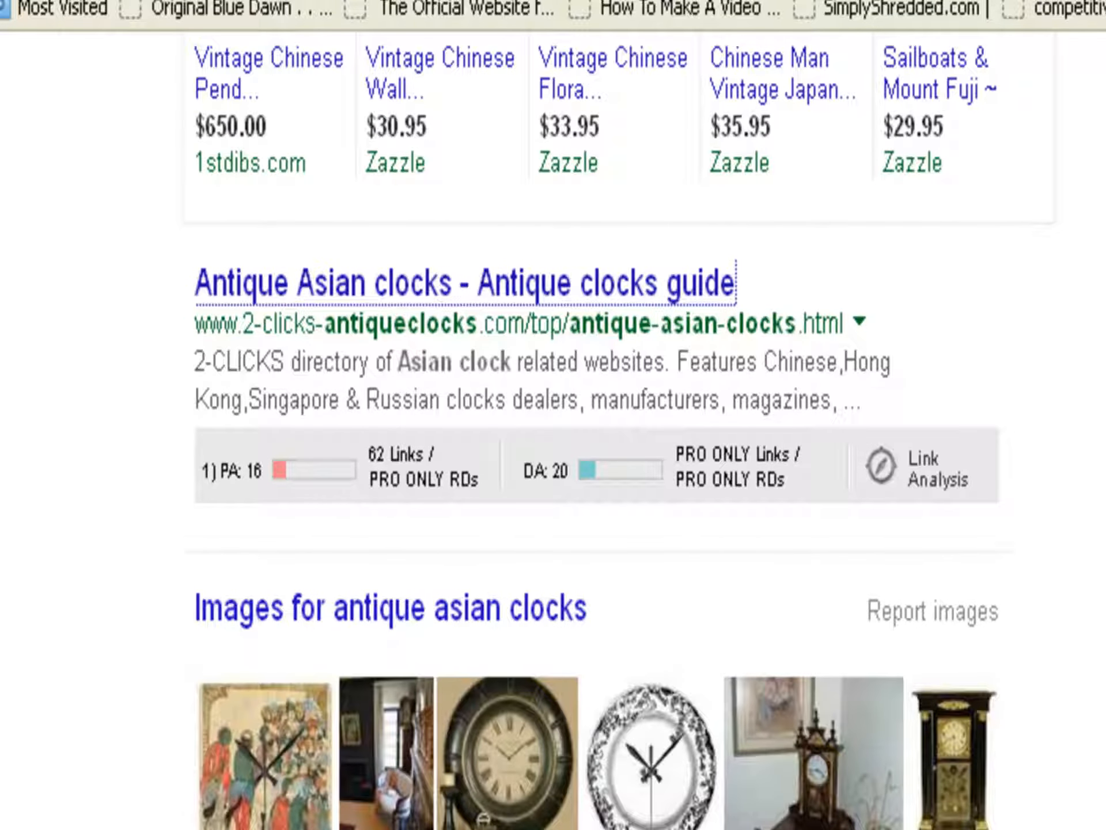
scroll("down", 3)
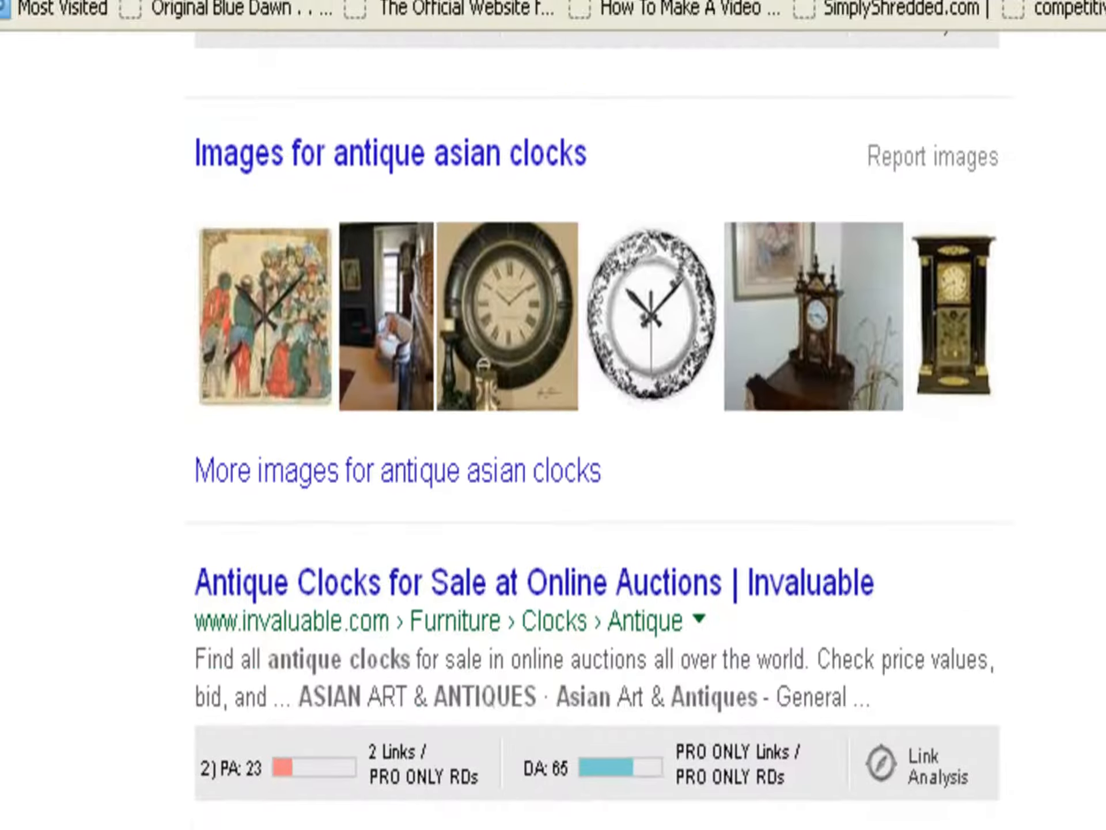
scroll("down", 3)
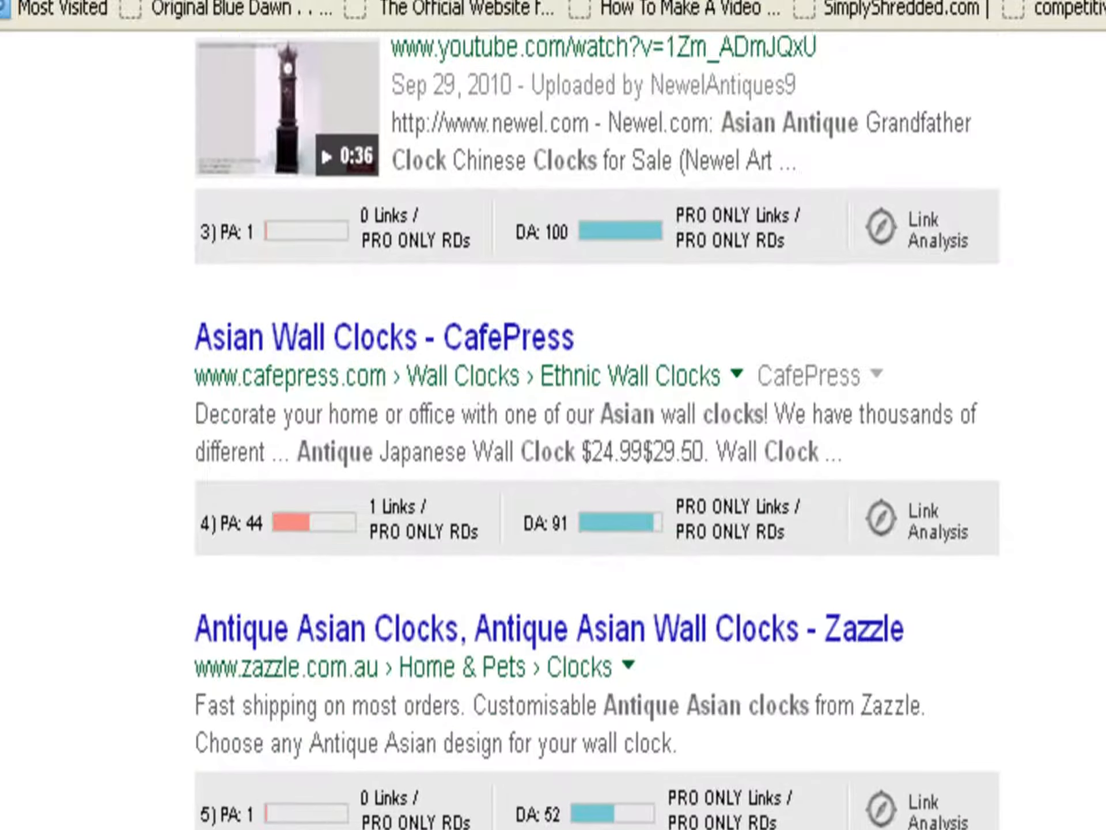
scroll("down", 3)
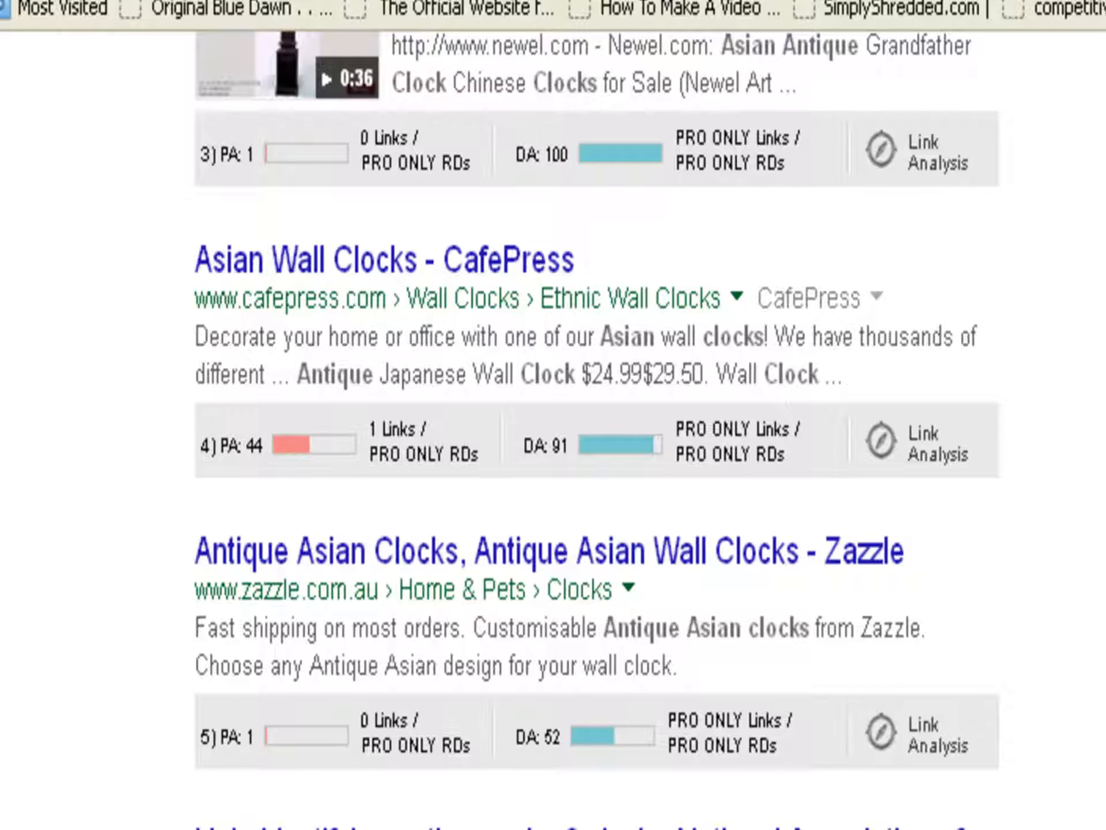
scroll("up", 3)
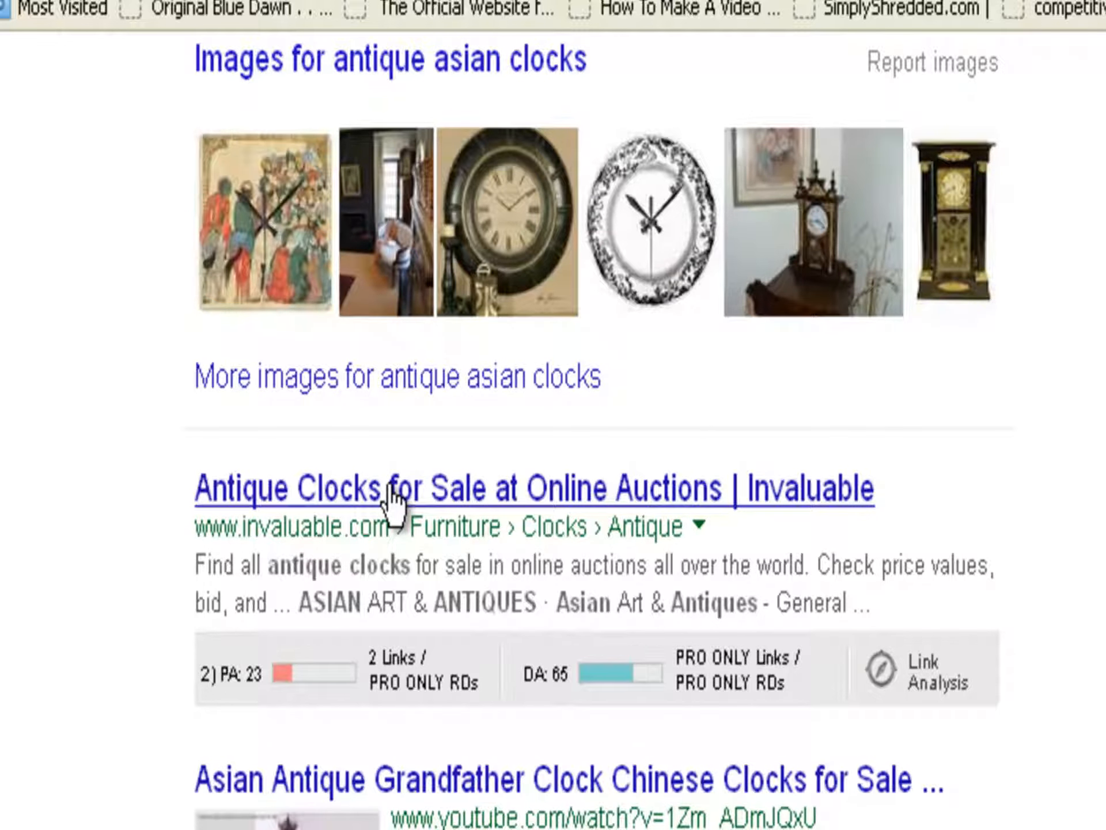
mouse_move(776, 14)
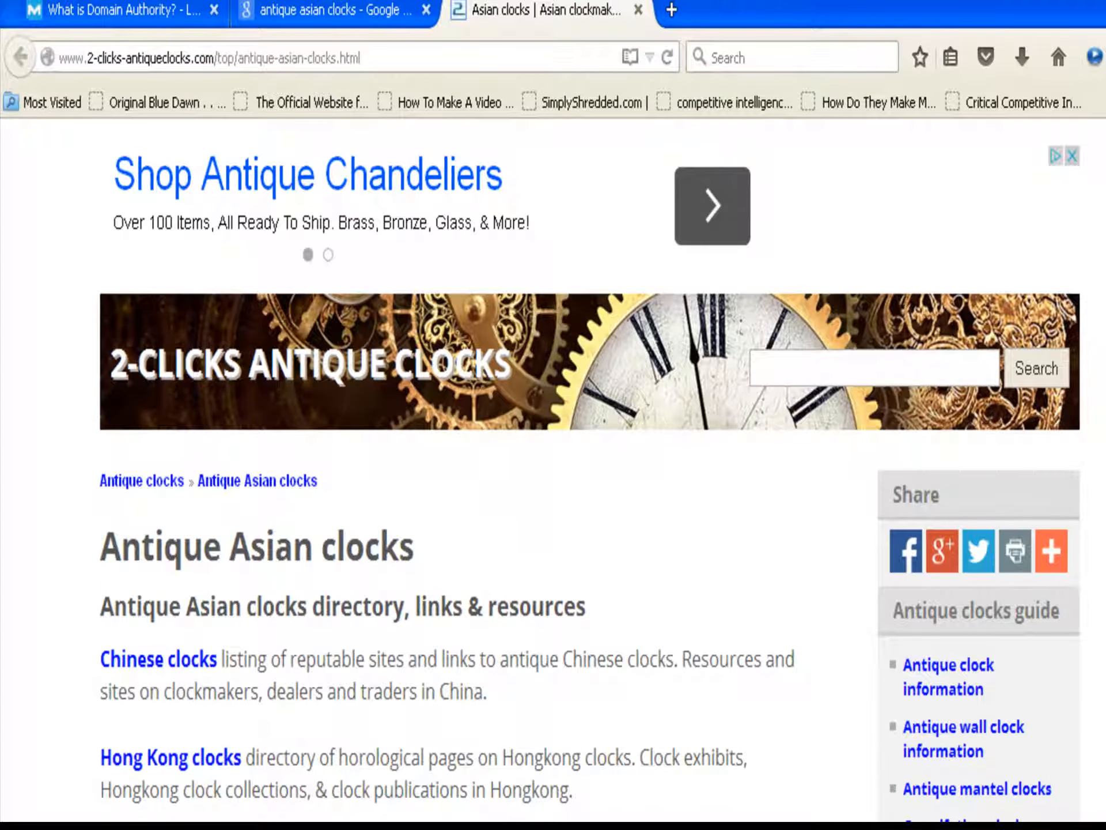
Read through the 2-Clicks Antique Asian clocks page, then return to the search results.
scroll("down", 3)
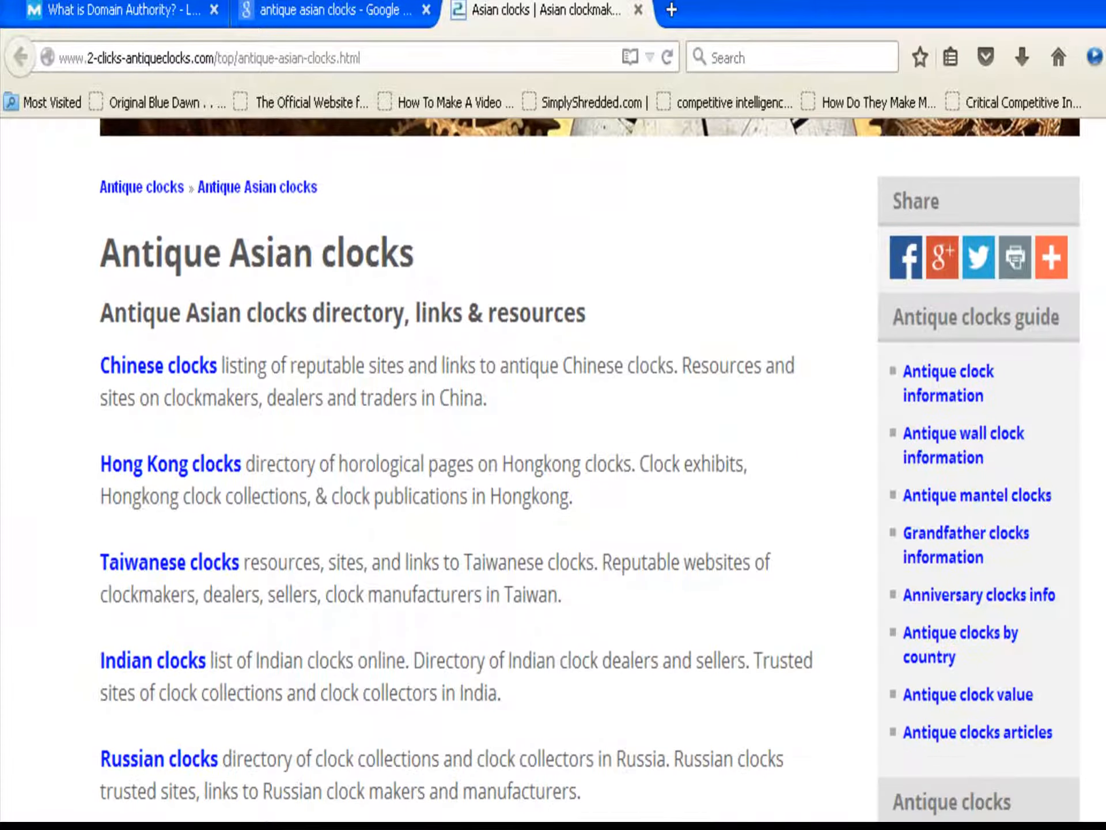
scroll("down", 3)
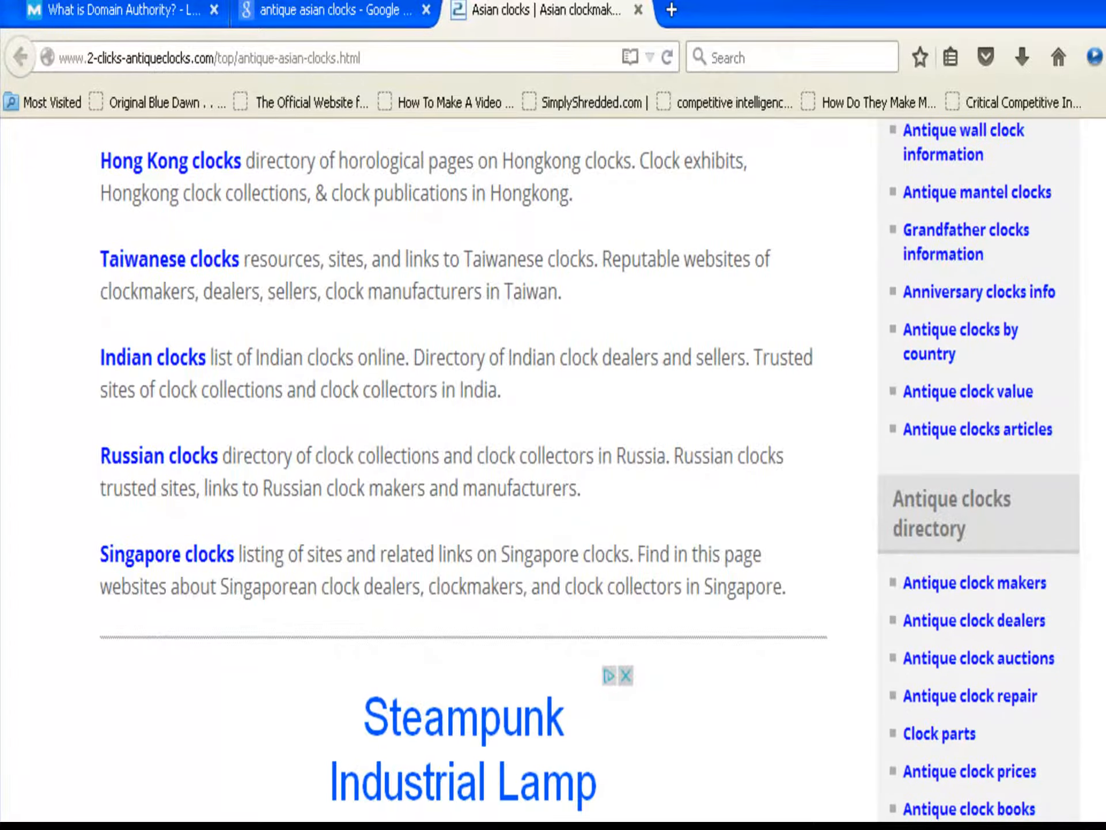
scroll("down", 3)
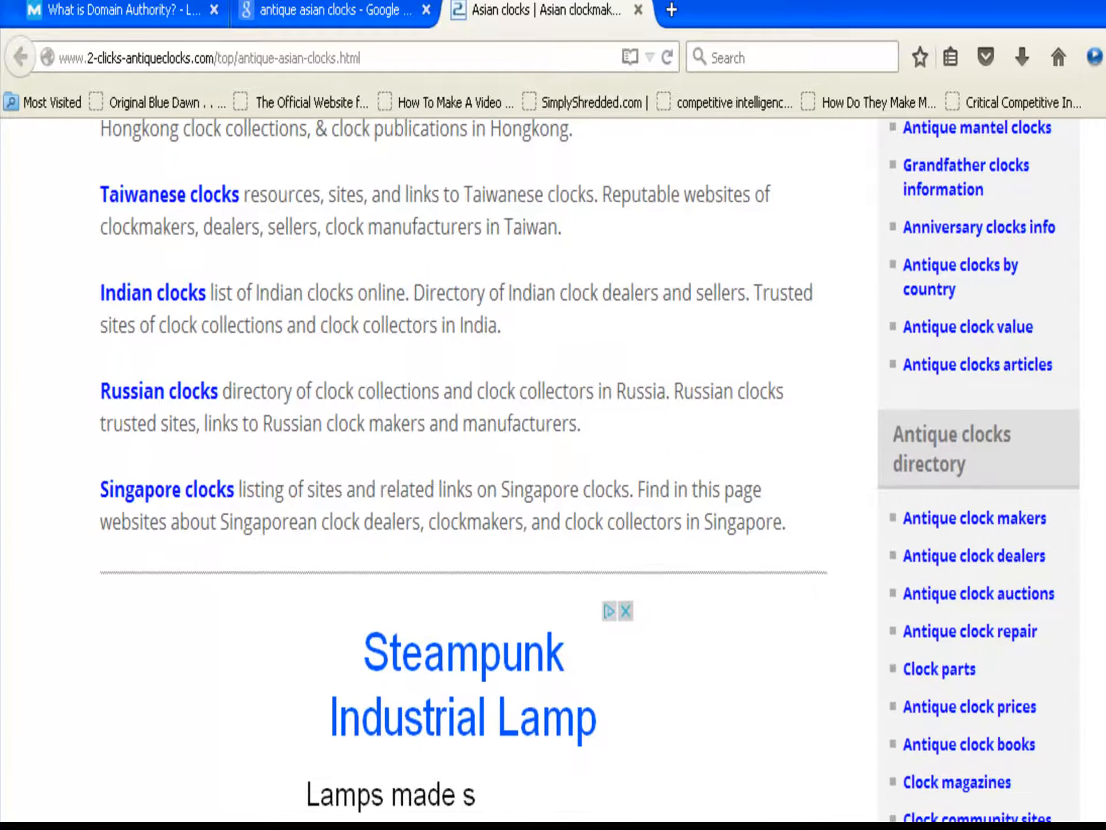
scroll("down", 3)
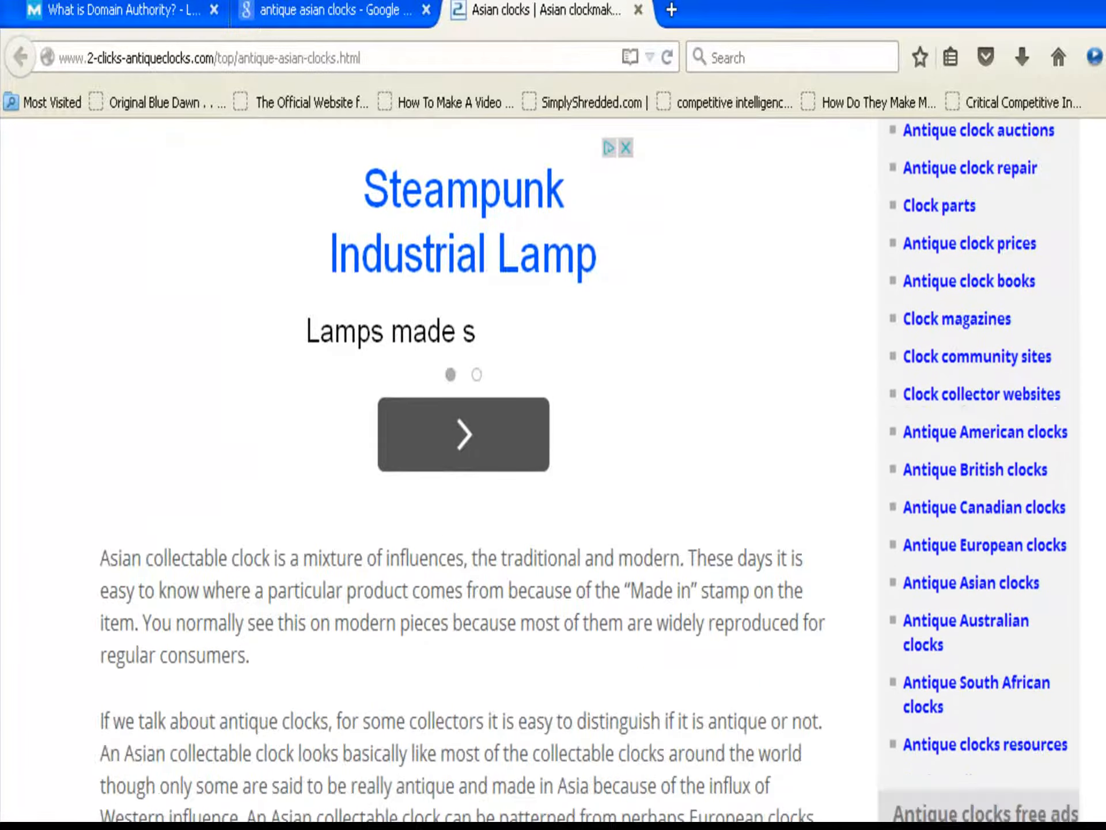
scroll("down", 3)
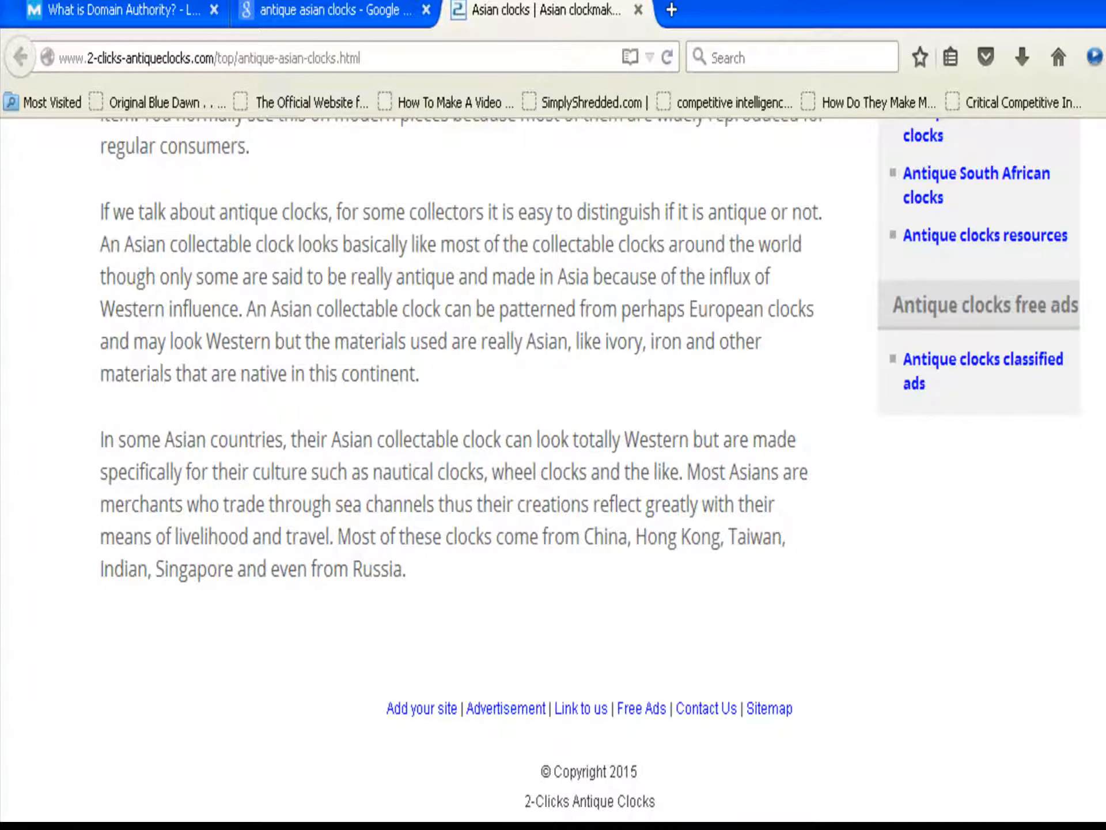
scroll("up", 3)
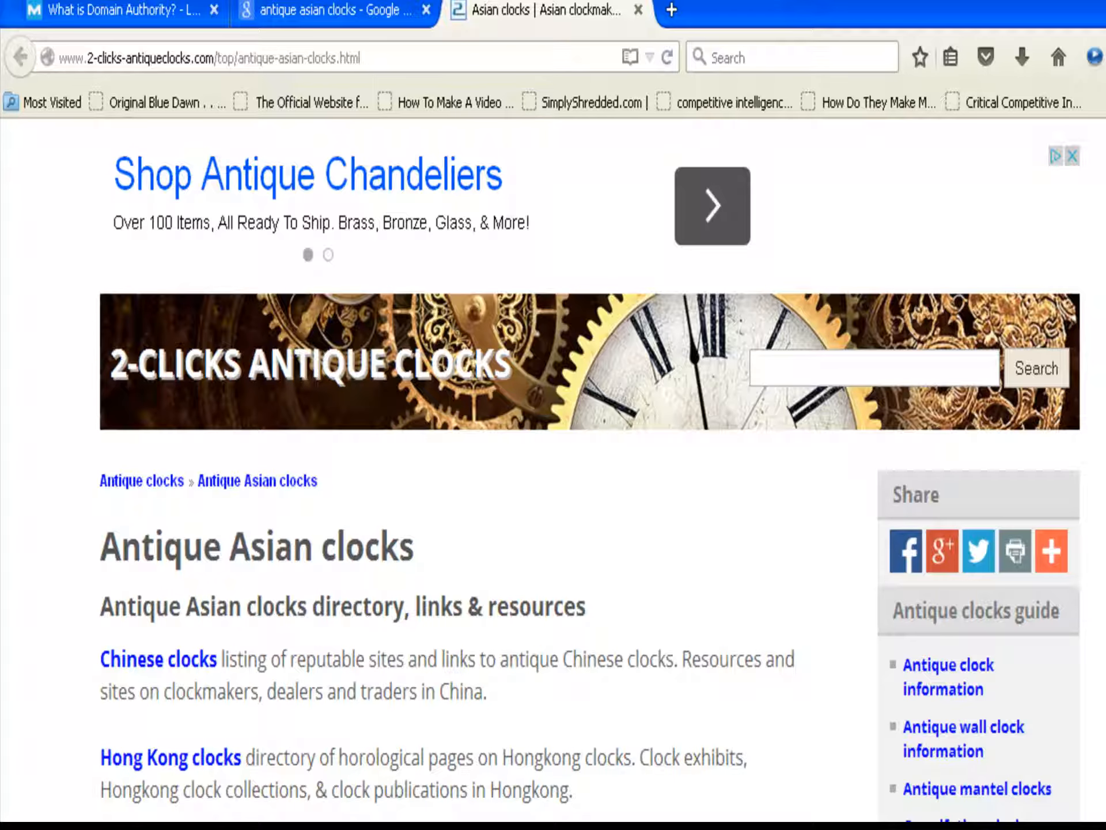
left_click(332, 11)
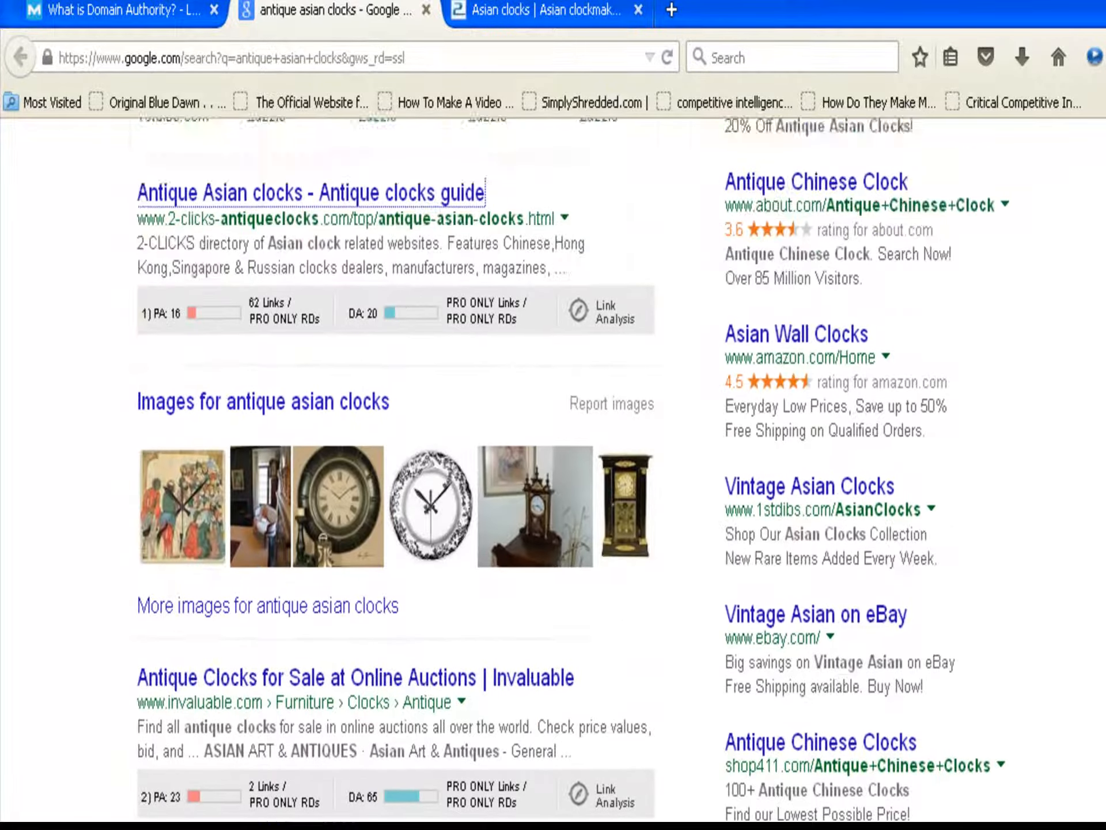
scroll("up", 3)
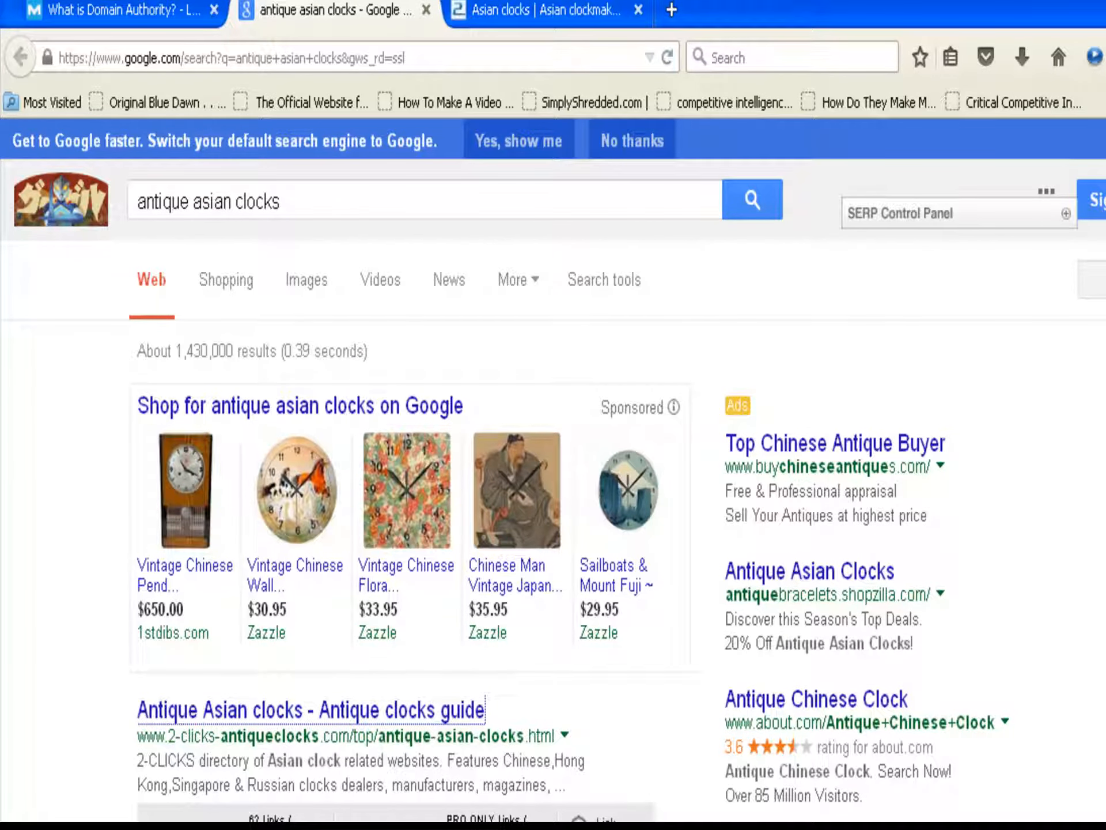
scroll("down", 3)
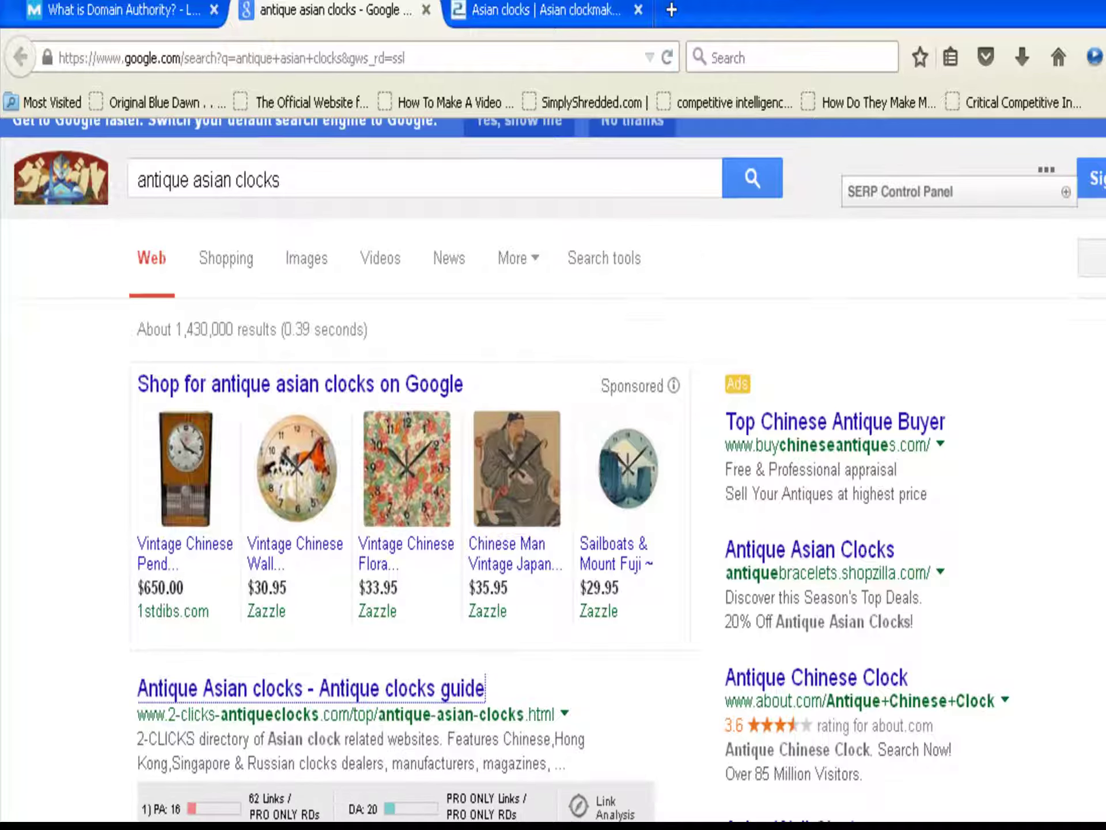
scroll("down", 3)
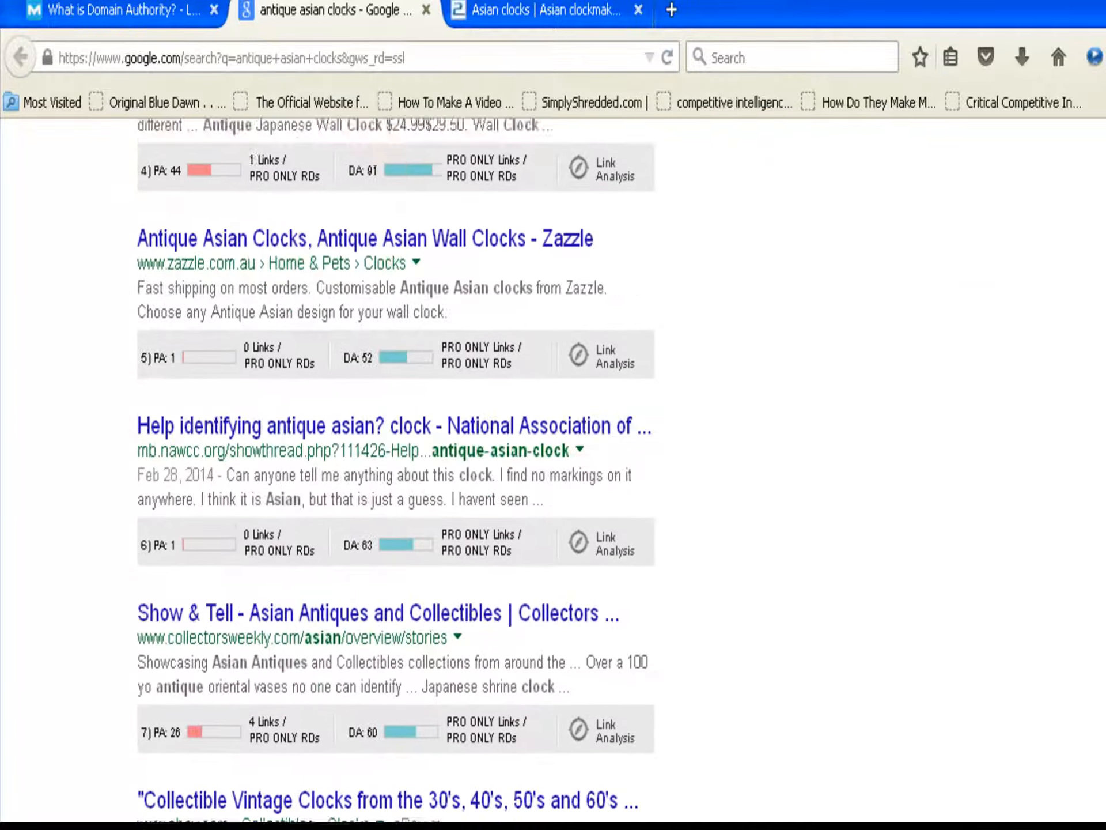
scroll("down", 3)
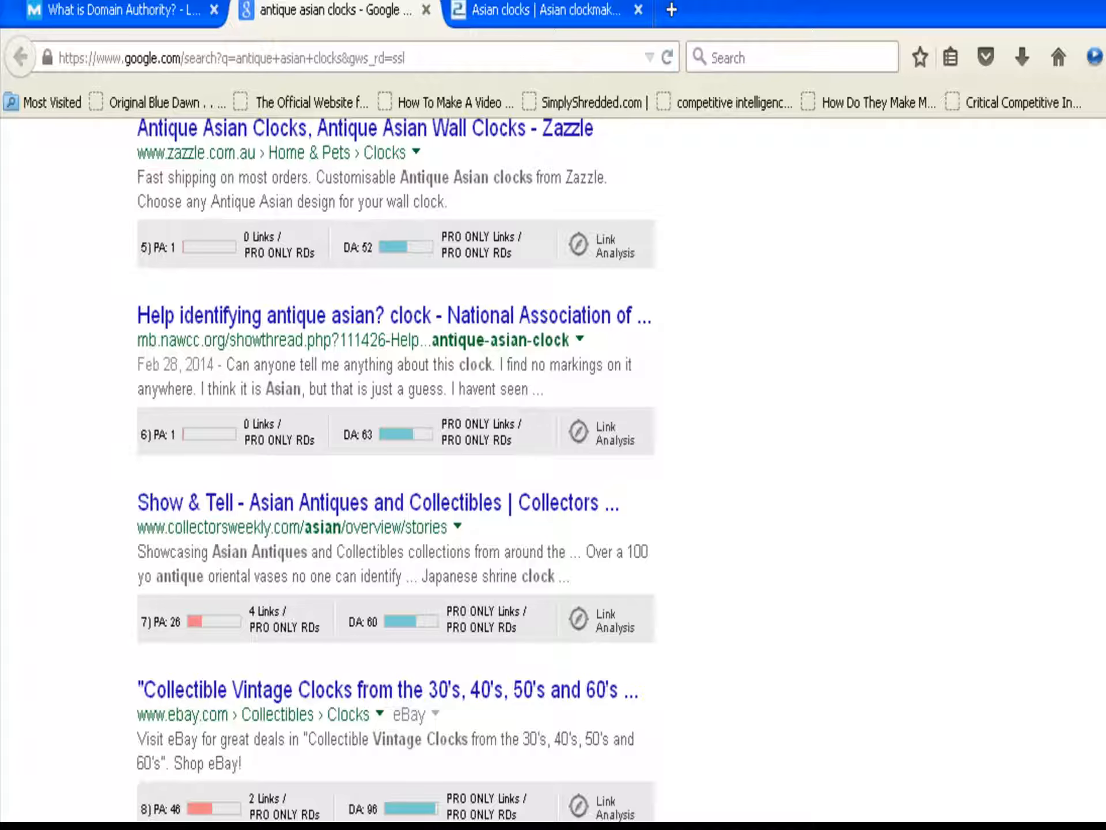
scroll("down", 3)
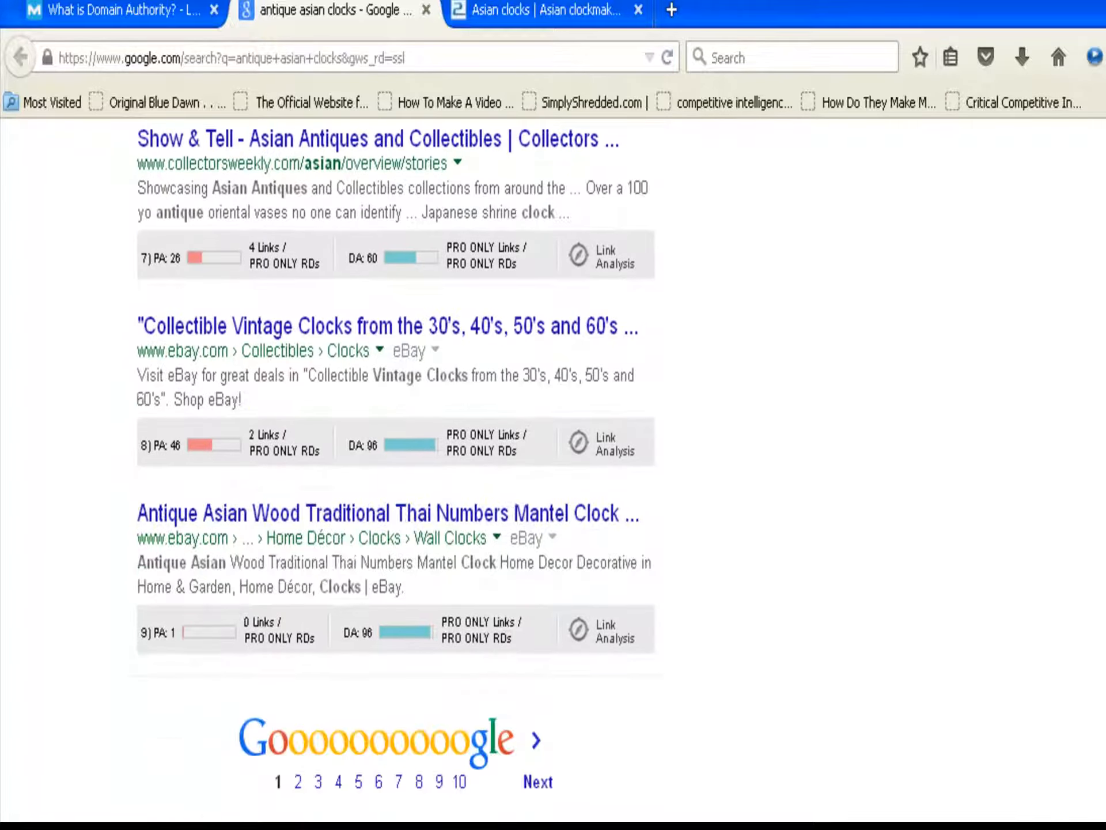
scroll("up", 3)
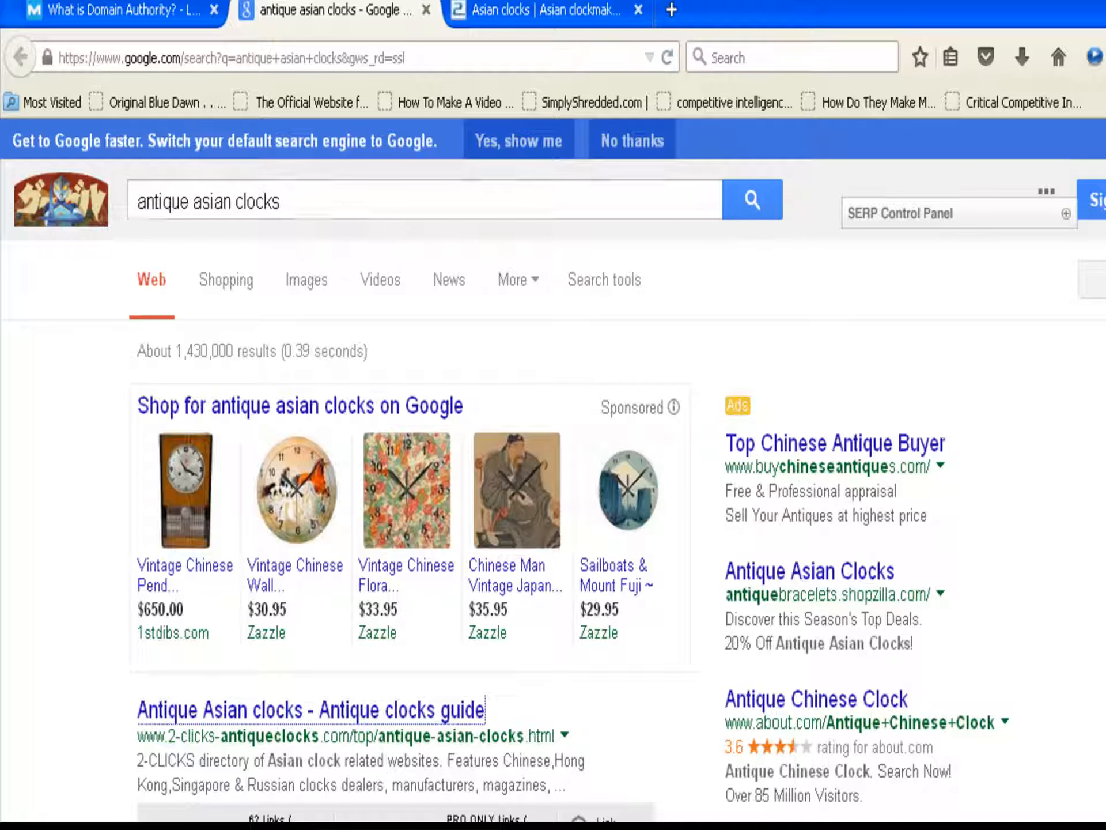
scroll("down", 3)
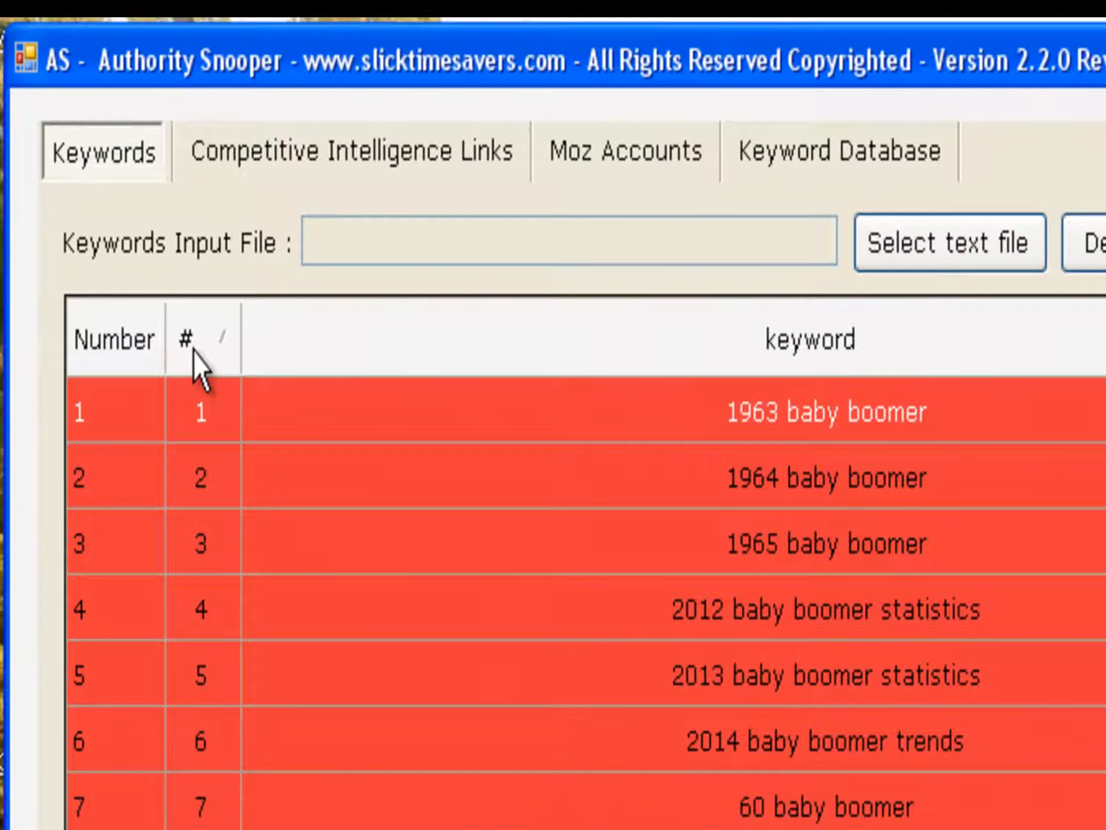
Show the competitive intelligence links for the baby boomer keywords.
left_click(188, 339)
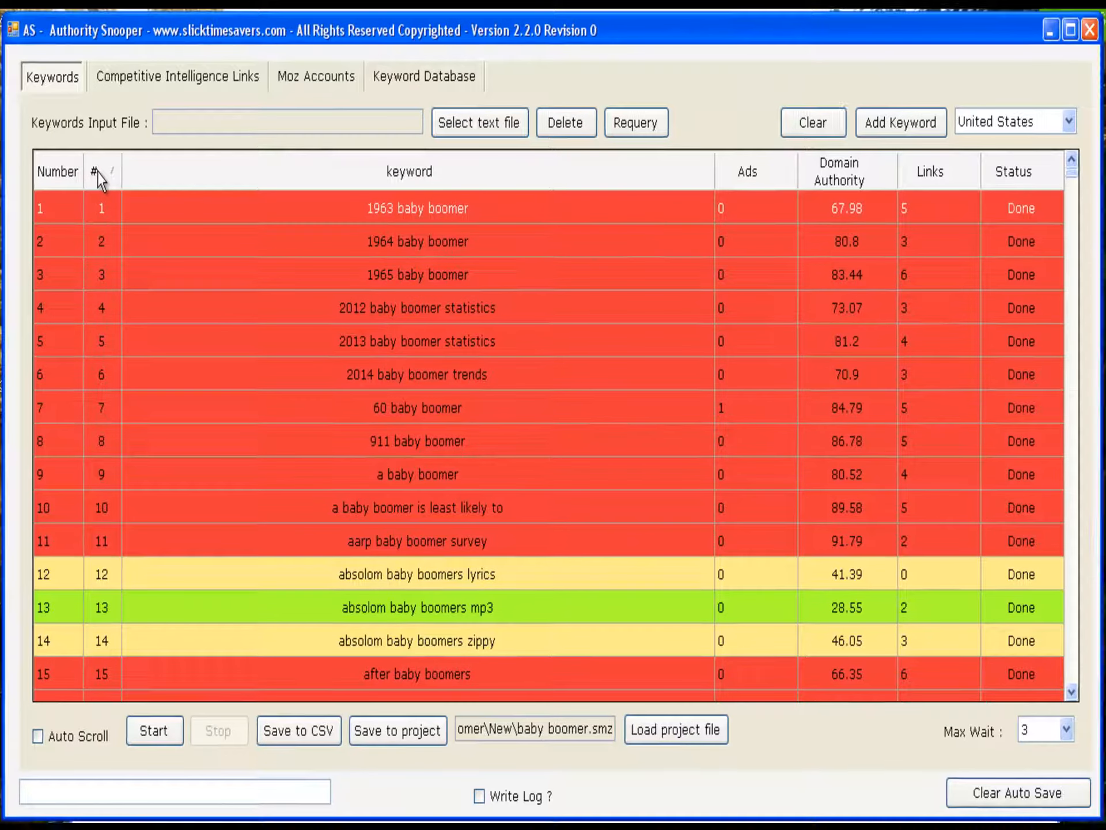
left_click(178, 76)
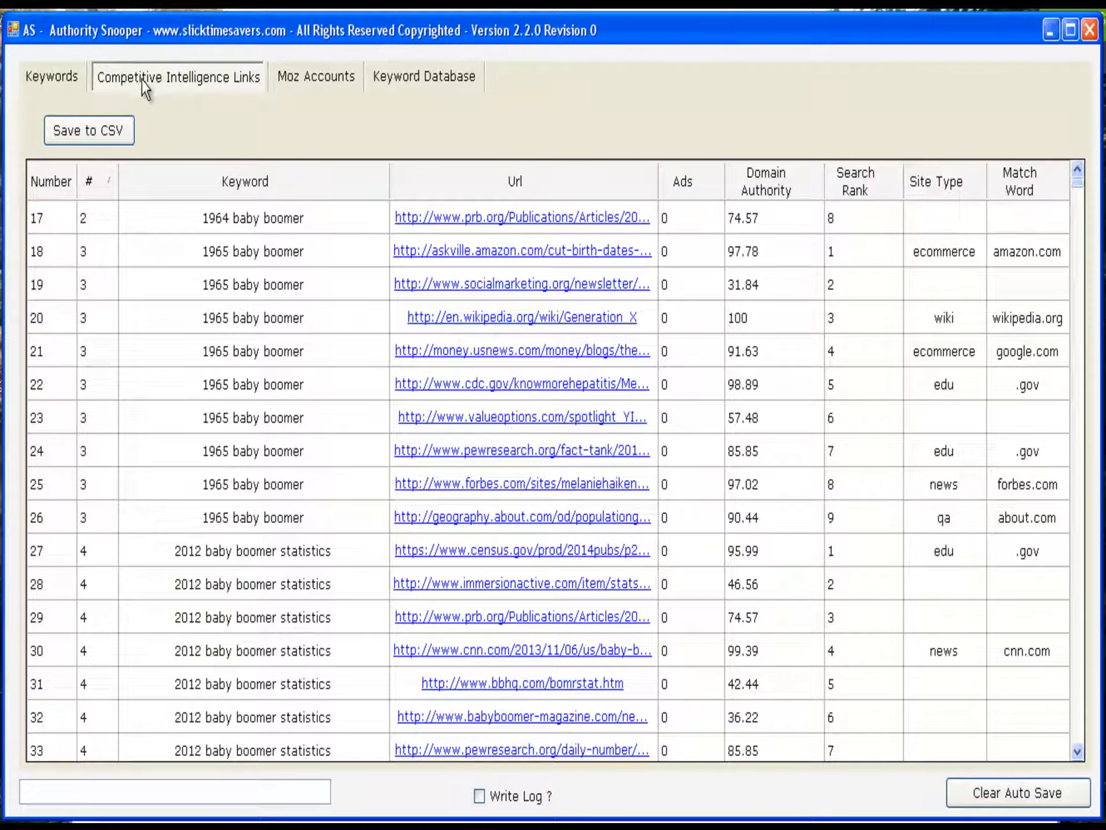
mouse_move(765, 197)
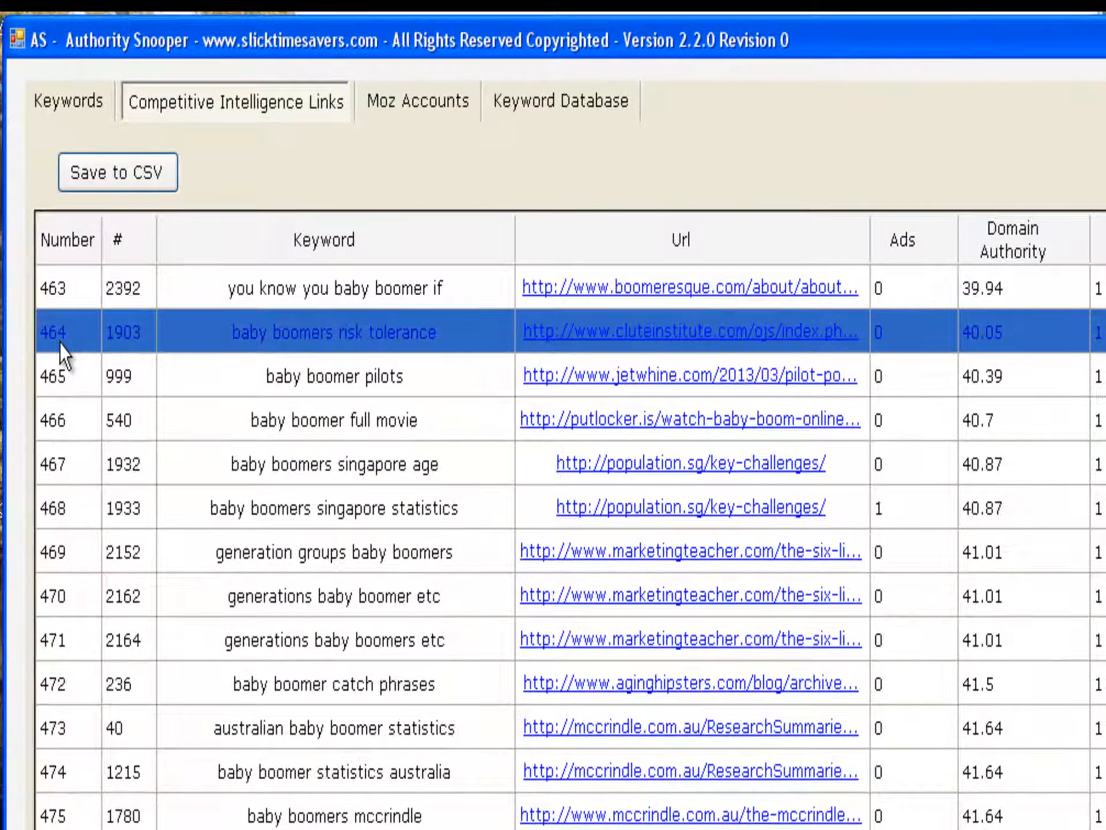
mouse_move(60, 307)
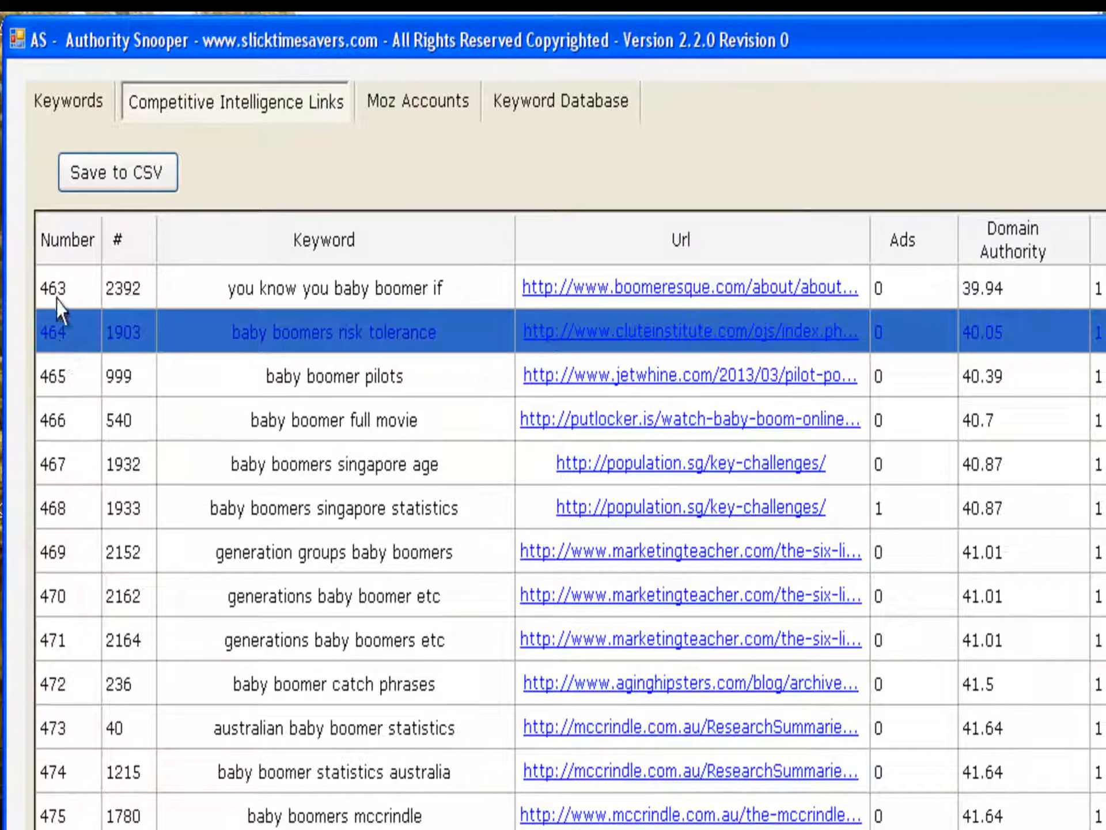
Scroll the rank-sorted links to the rank-1 babyboomer-magazine.com rows.
scroll("up", 3)
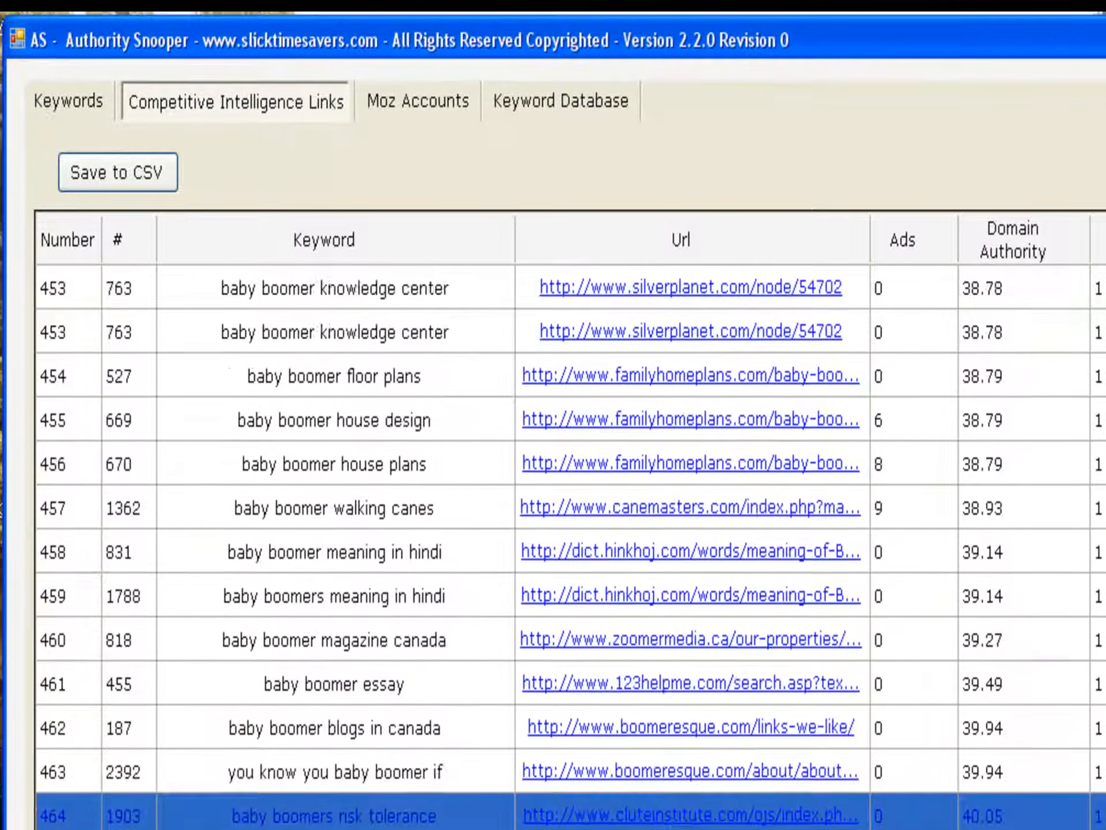
scroll("up", 3)
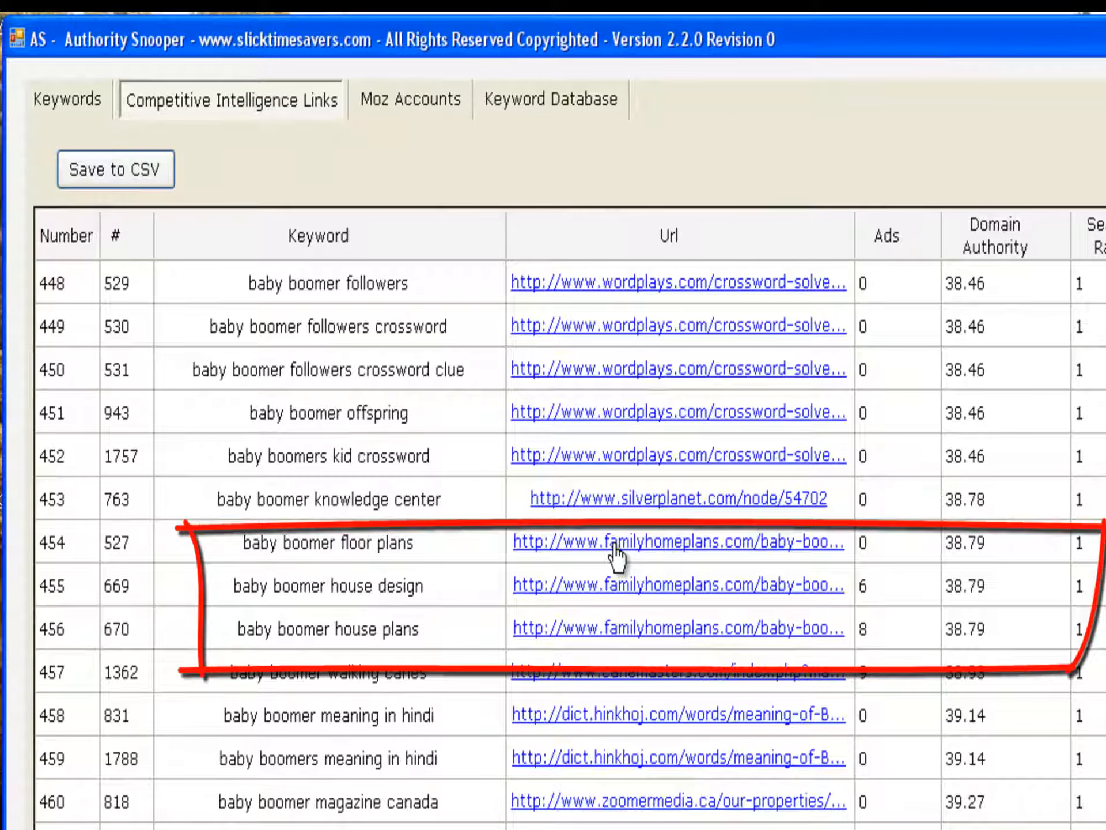
mouse_move(611, 567)
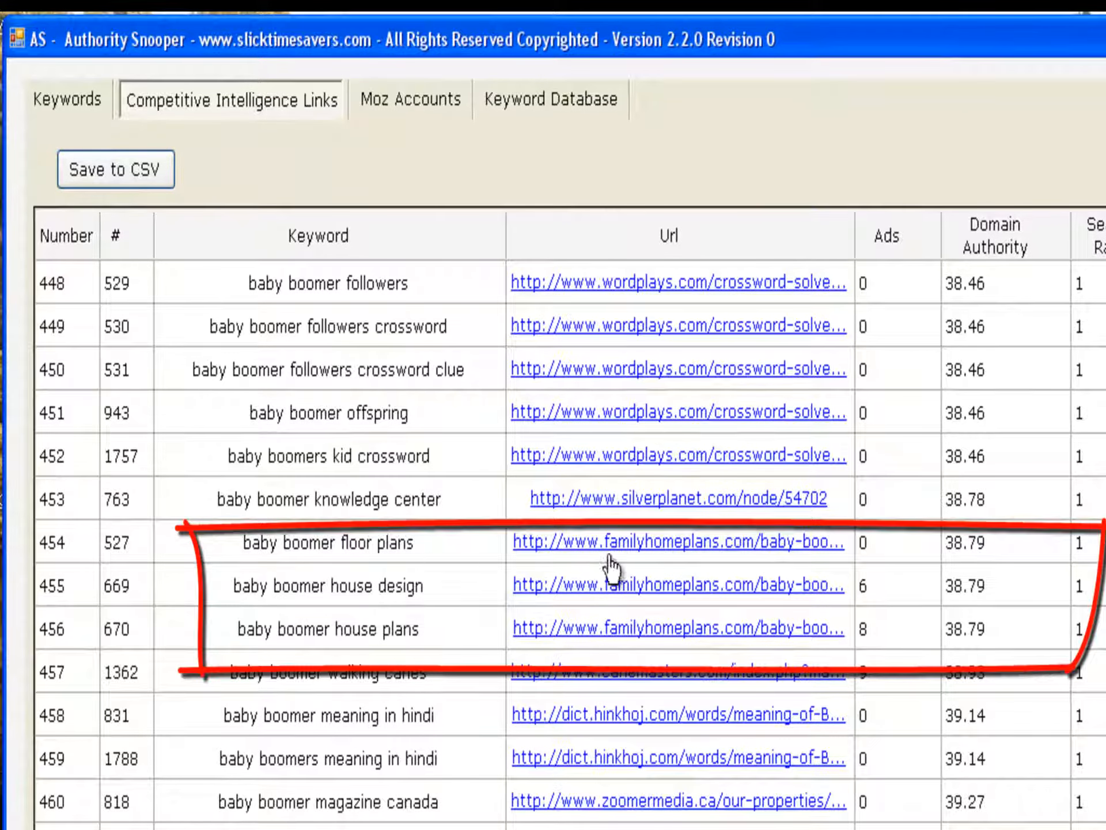
mouse_move(617, 635)
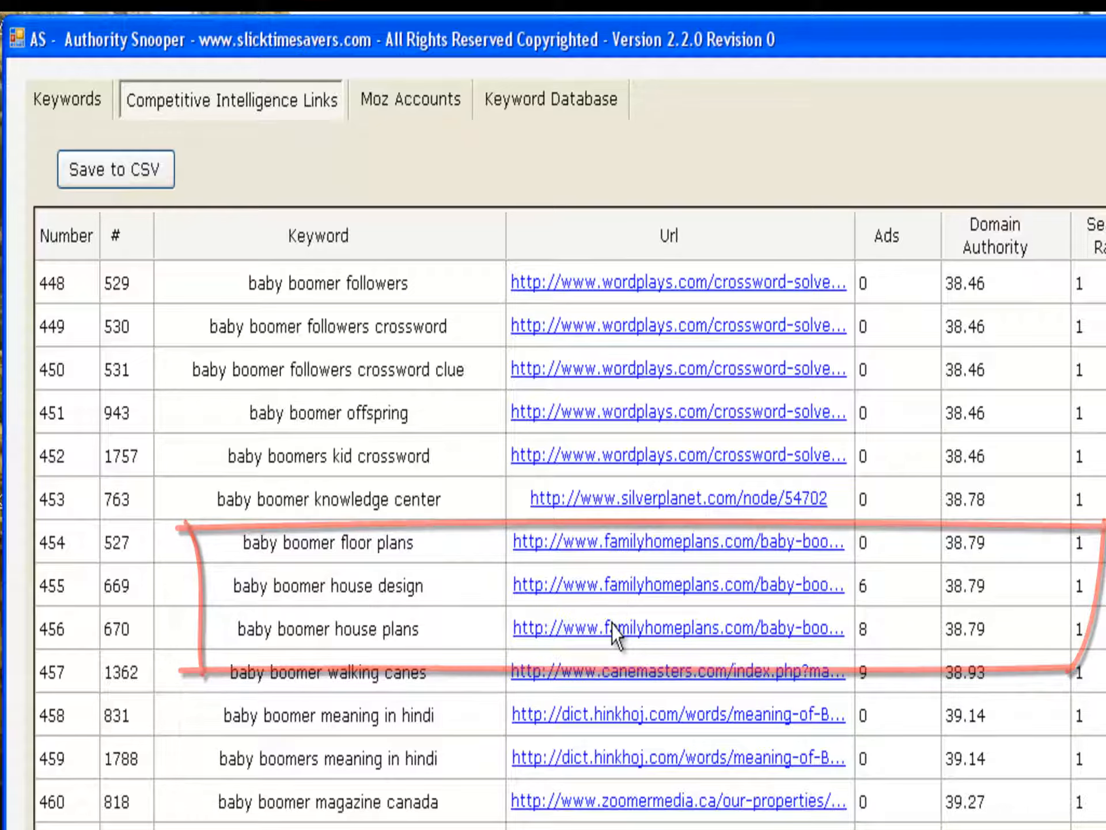
scroll("up", 3)
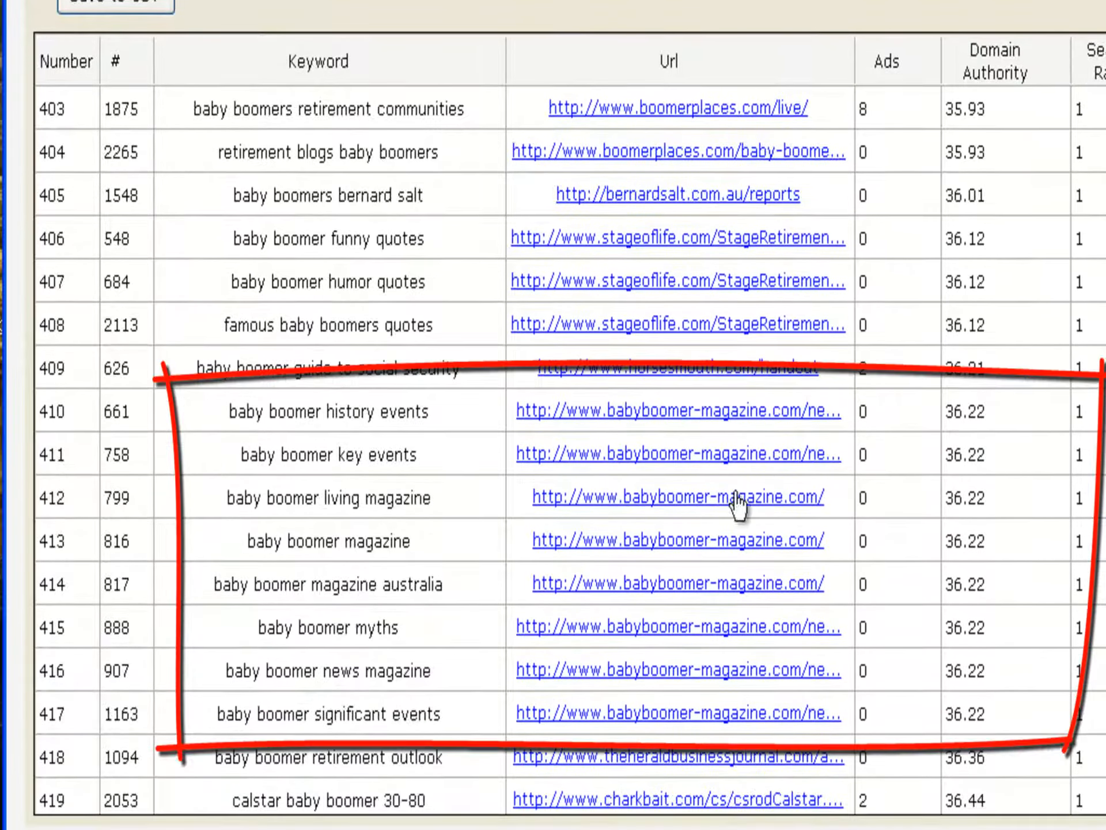
mouse_move(701, 515)
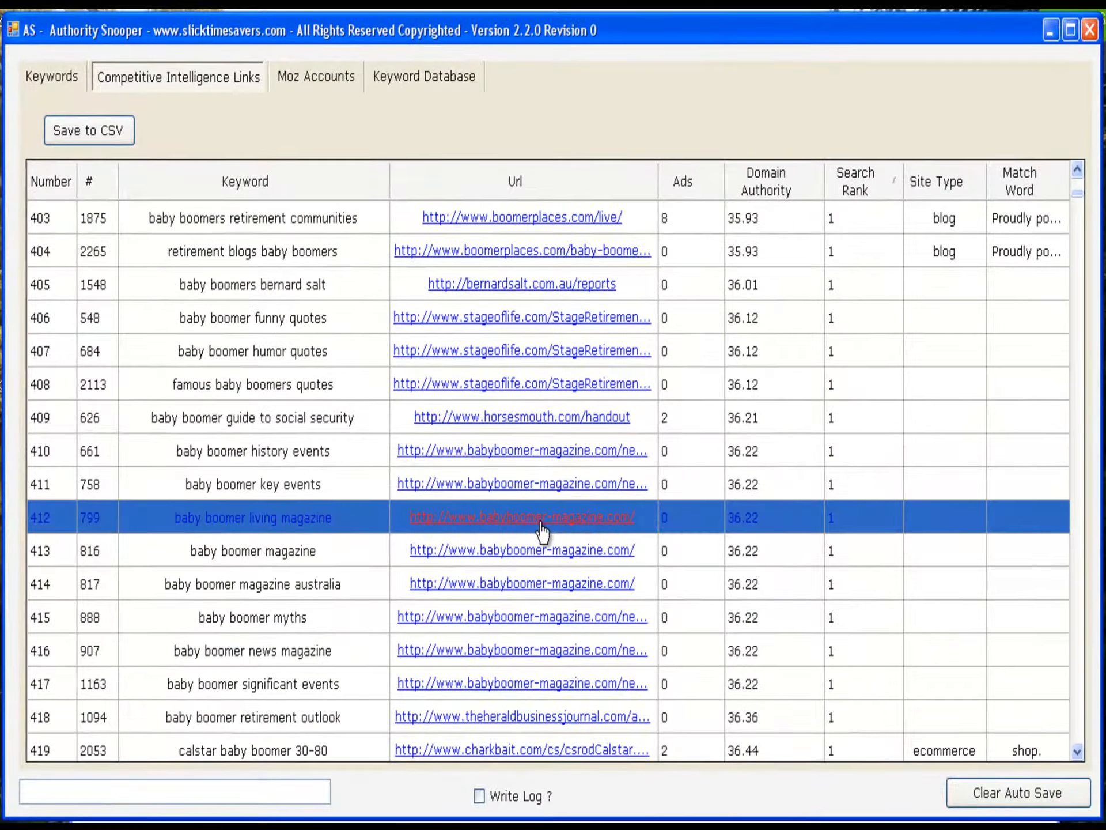
Open babyboomer-magazine.com in Firefox and scroll through its article directory.
left_click(521, 517)
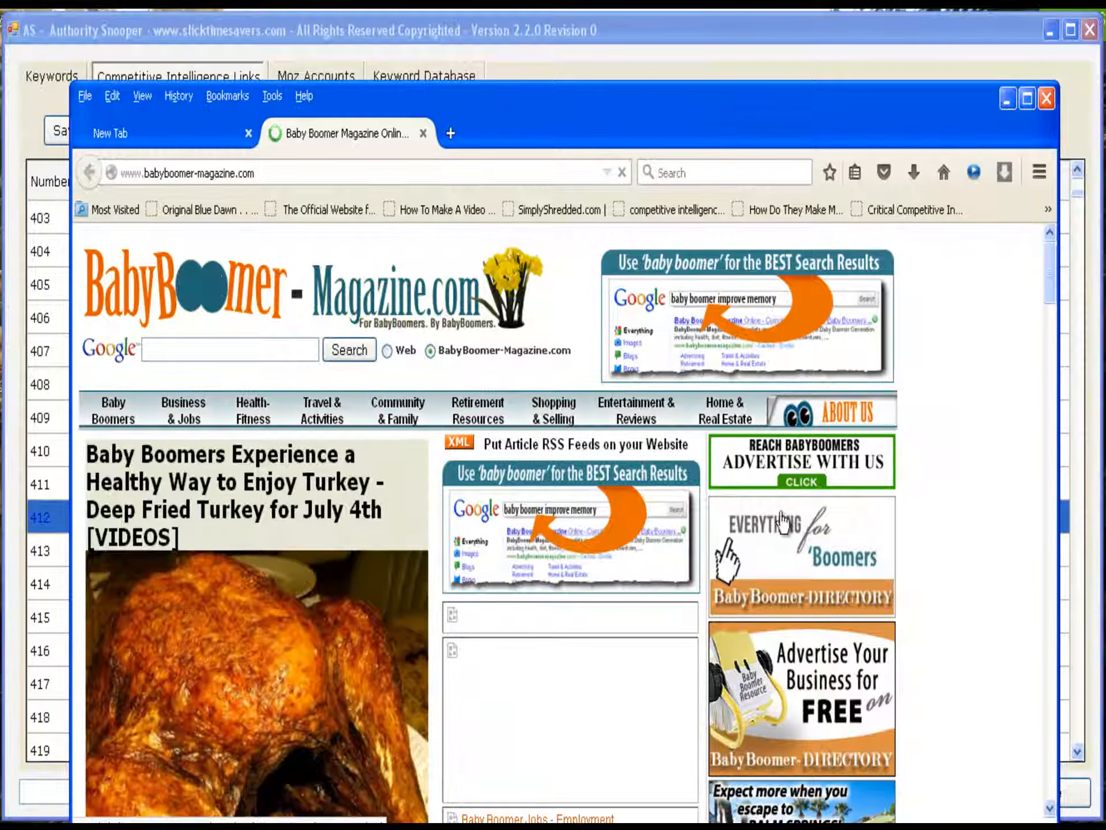
scroll("down", 3)
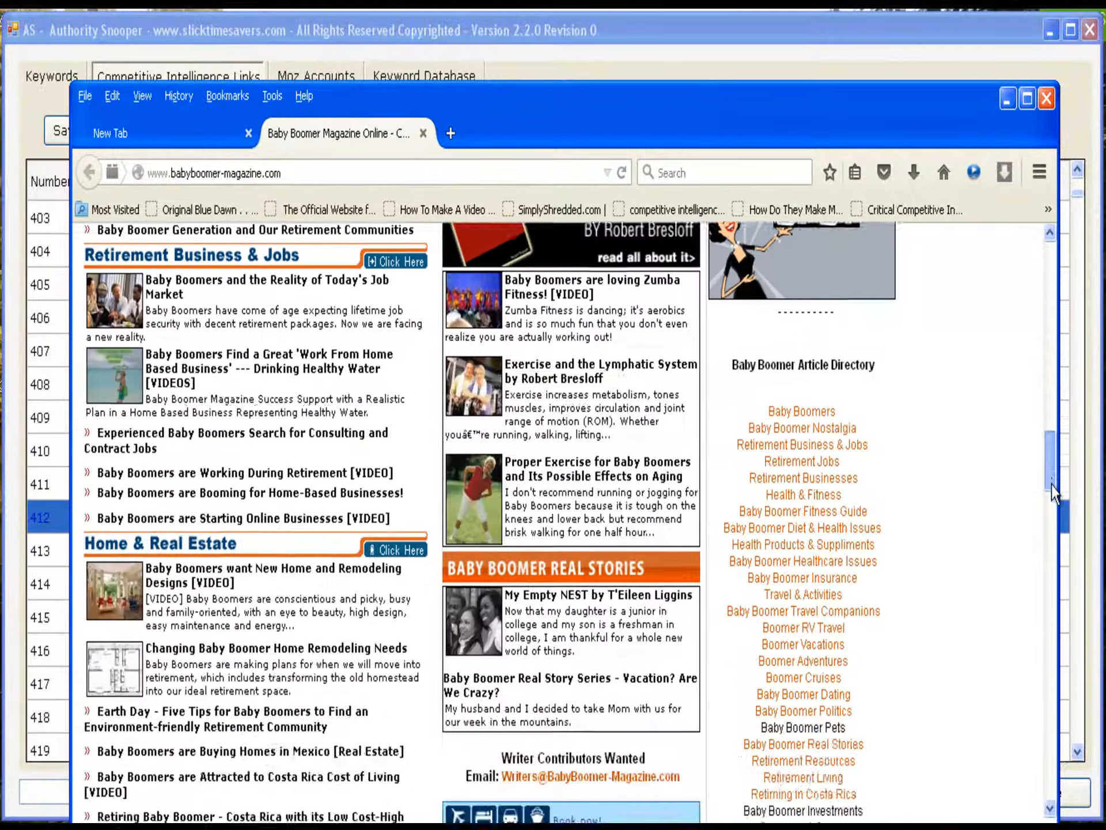
scroll("down", 3)
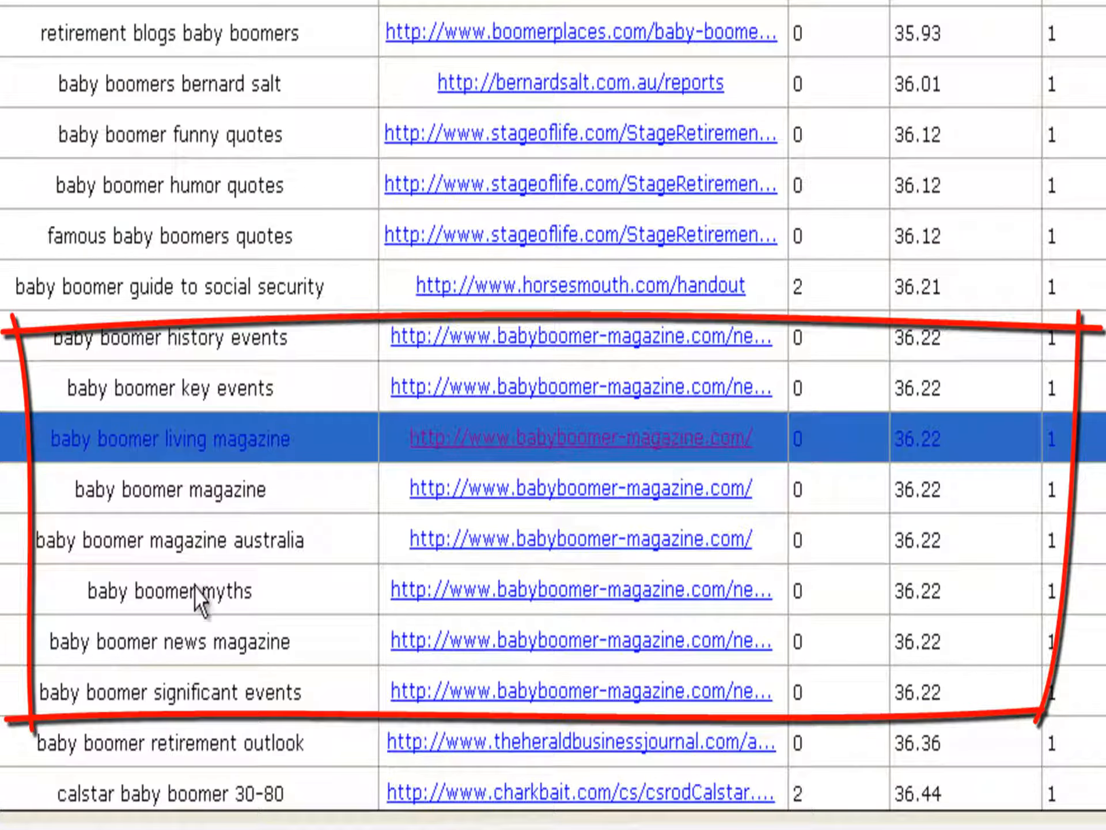
mouse_move(920, 663)
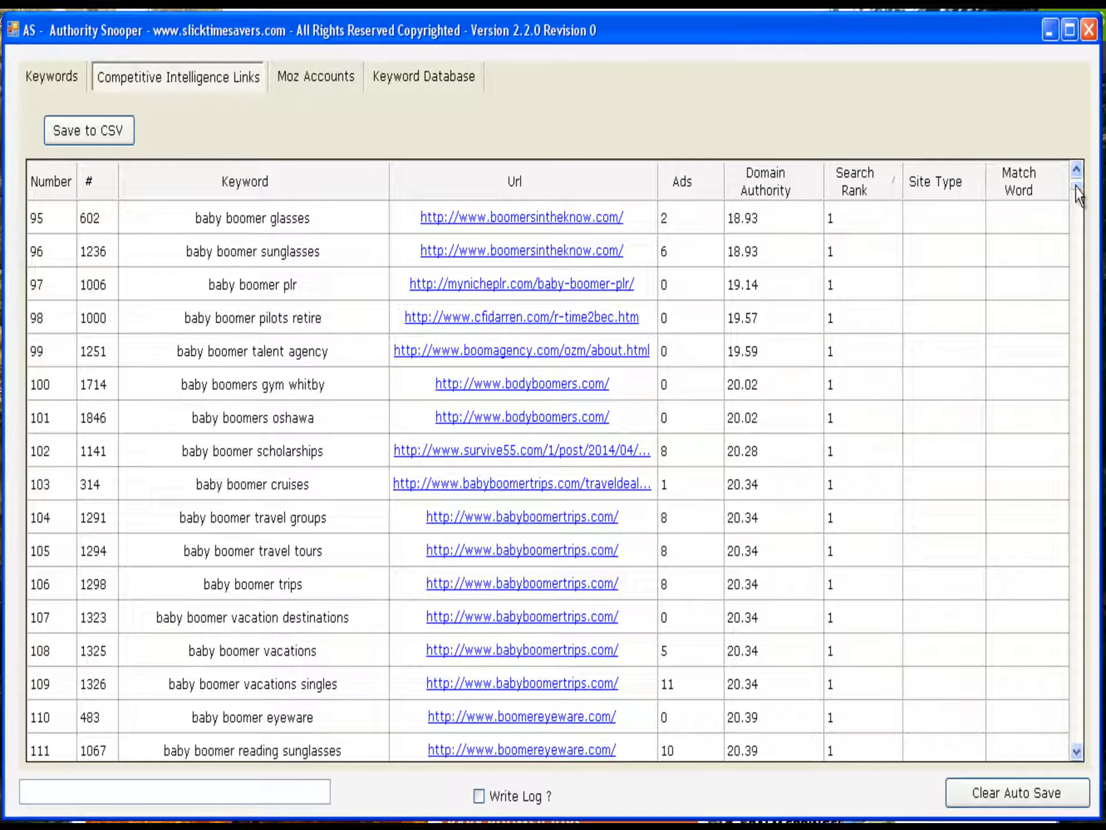
mouse_move(1051, 759)
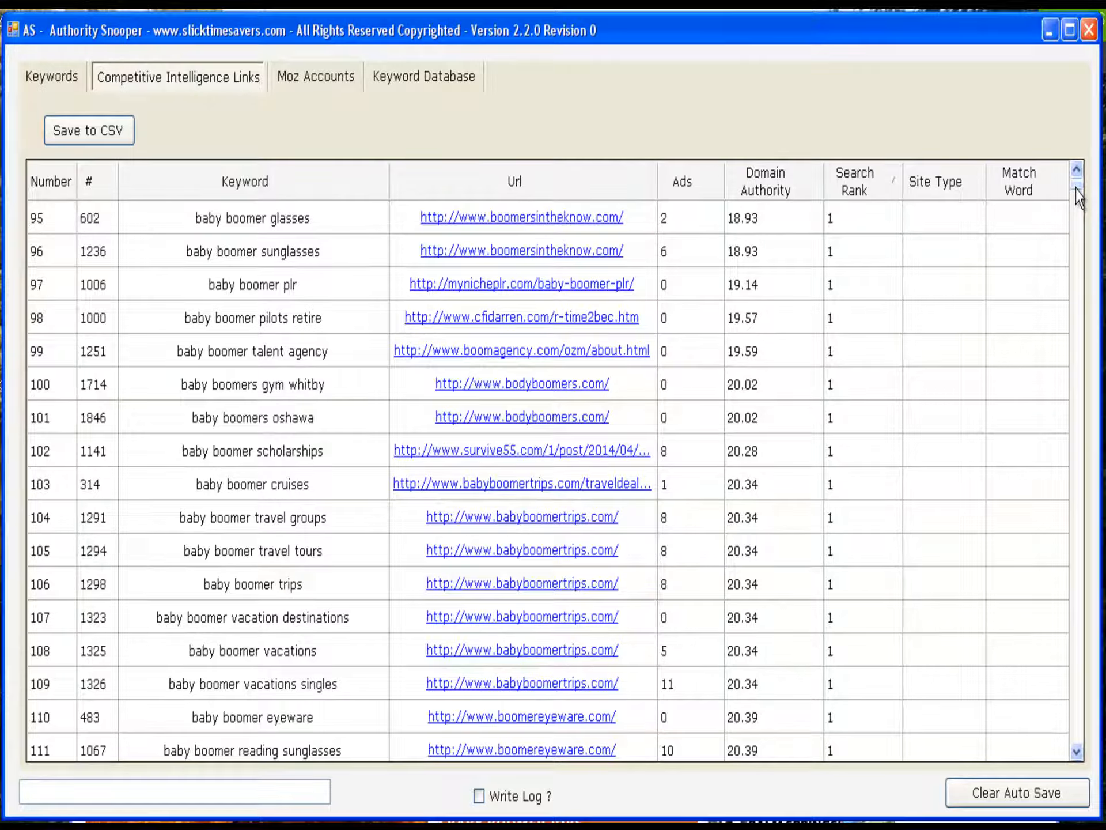
Return to the colour-coded baby boomer keyword list.
left_click(51, 76)
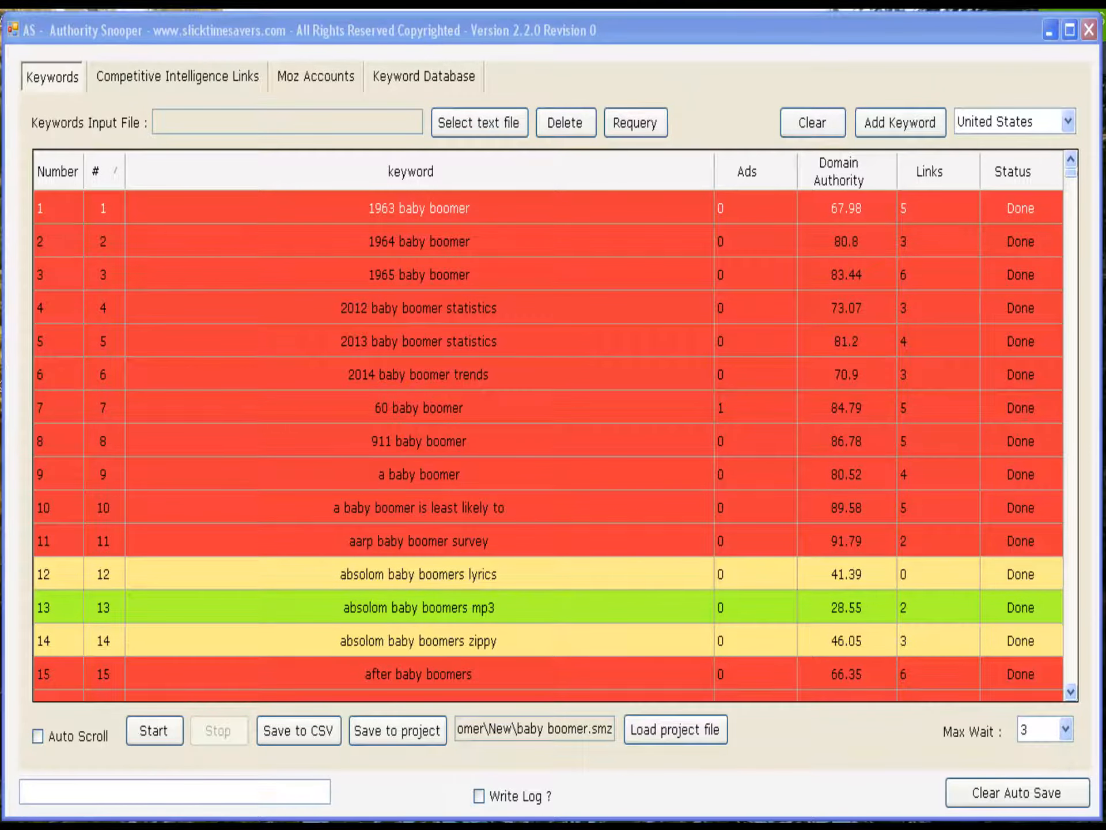
mouse_move(1077, 757)
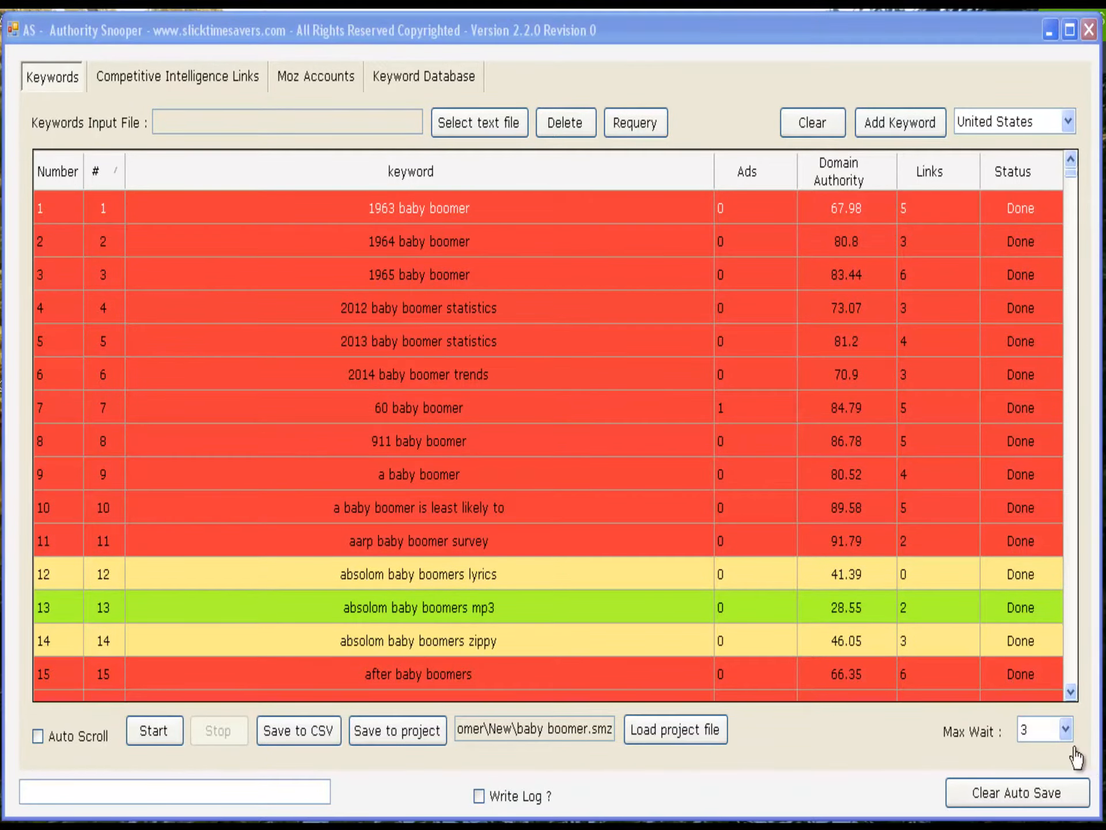